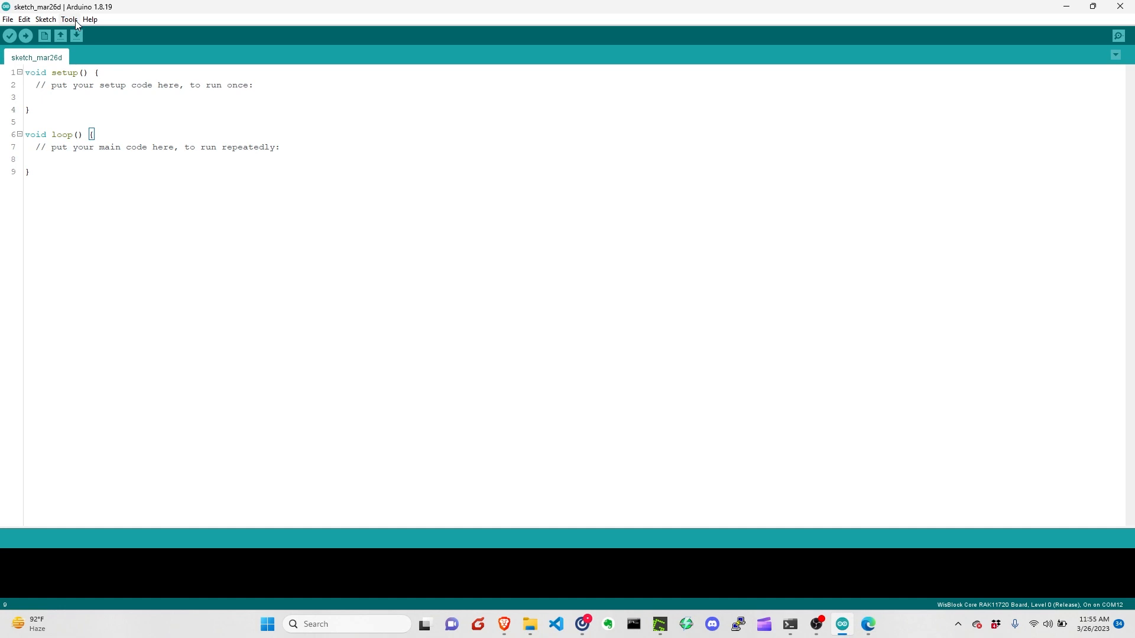
# - Select WisBlock Core RAK11720 Board under RAKwireless RUI APOLLO3 Modules as the target
pyautogui.click(69, 19)
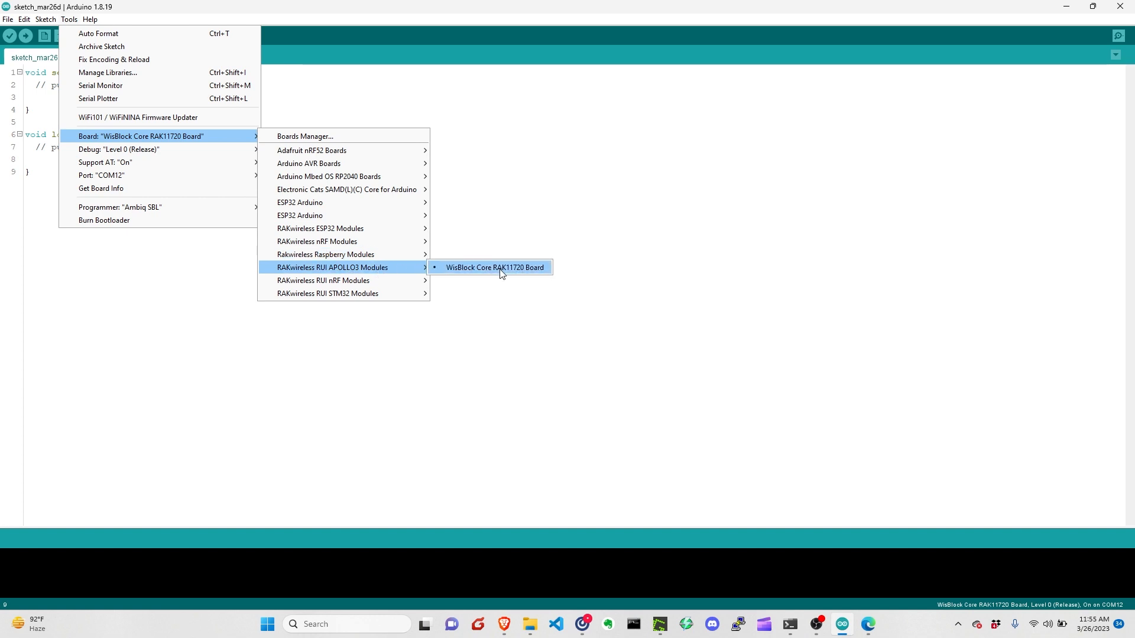
pyautogui.click(496, 268)
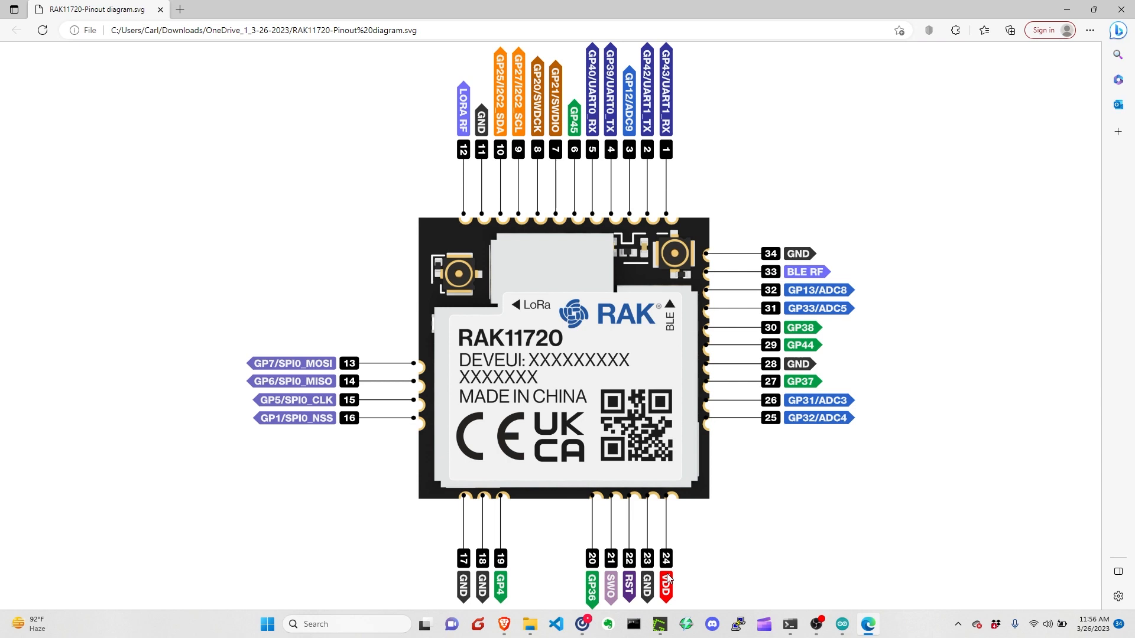
pyautogui.moveTo(677, 580)
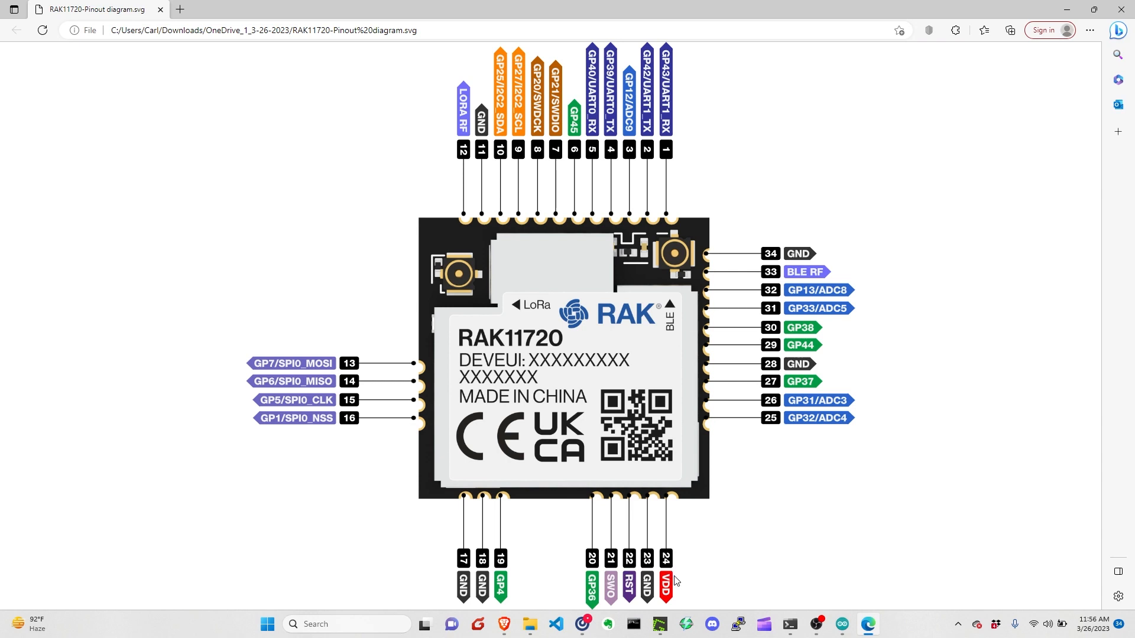
pyautogui.moveTo(667, 523)
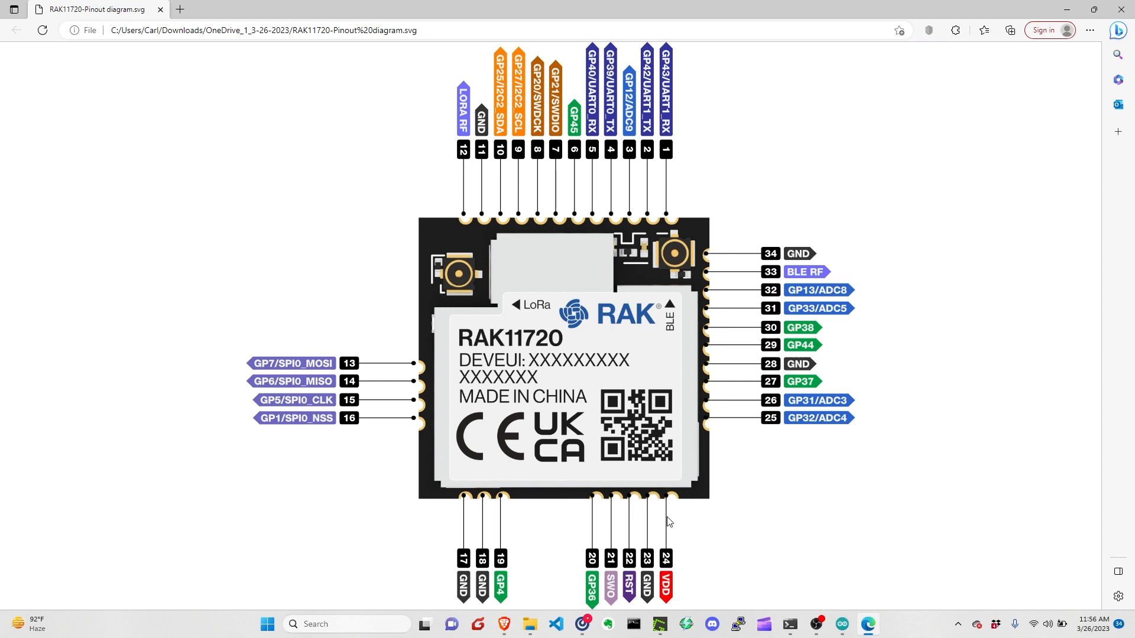
pyautogui.moveTo(671, 577)
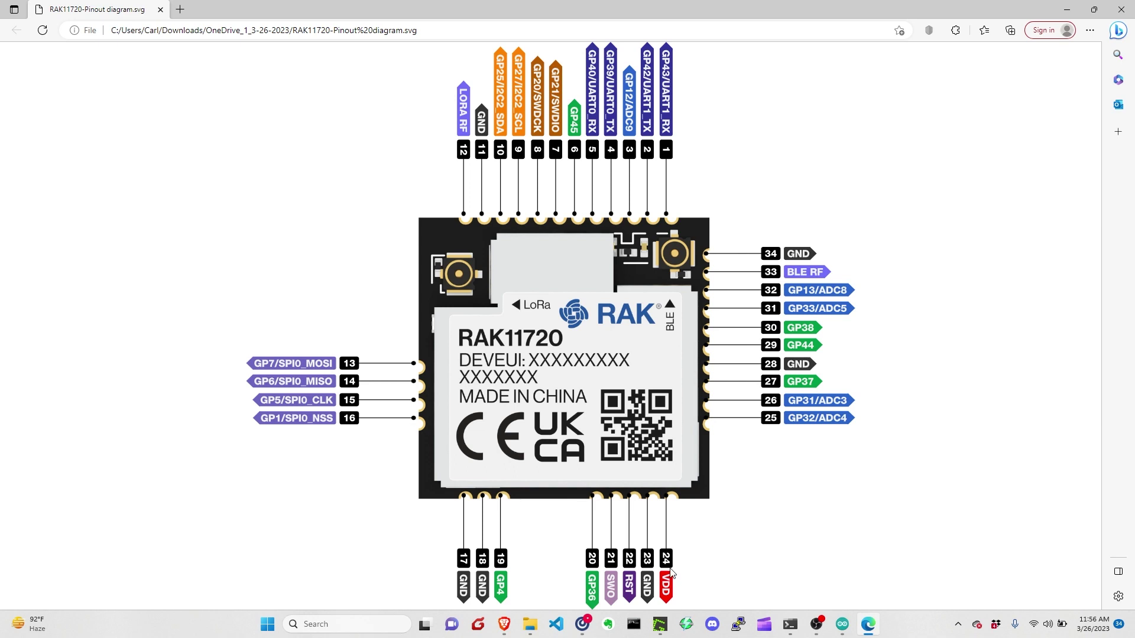
# - Return to the sketch editor and review the Tools board settings: RAK11720, COM12, Ambiq SBL programmer
pyautogui.click(842, 625)
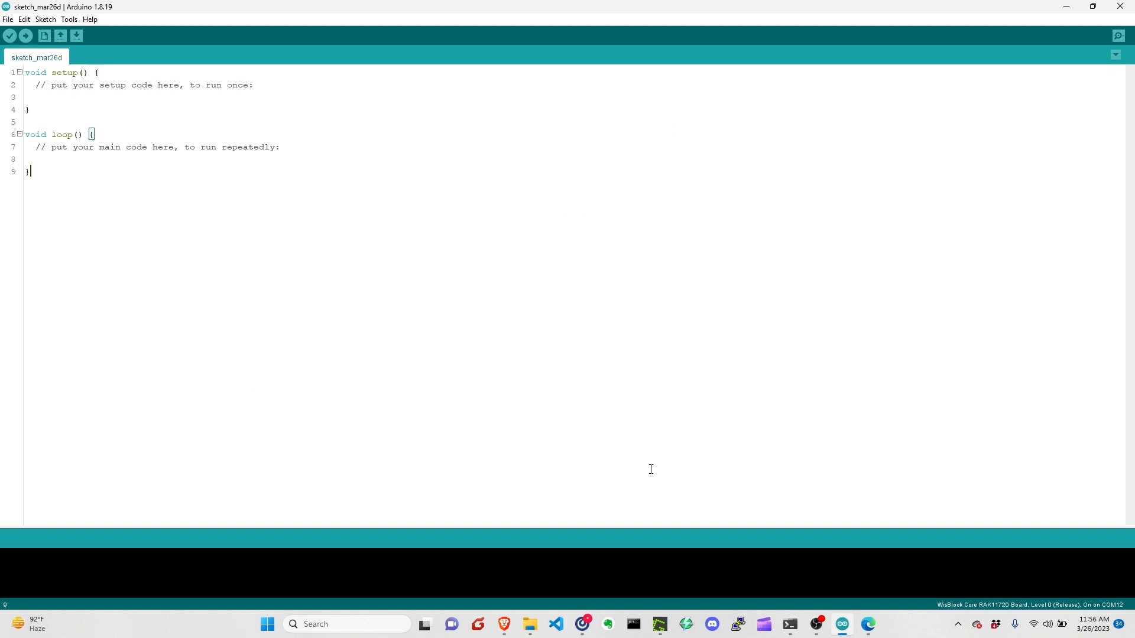
pyautogui.moveTo(543, 358)
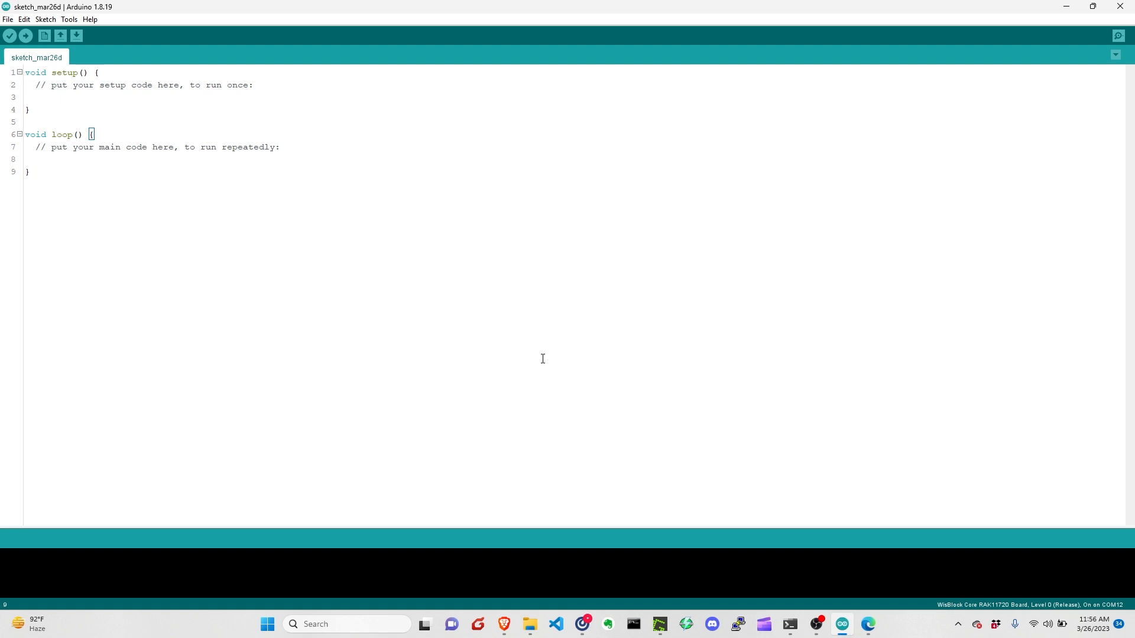
pyautogui.moveTo(368, 221)
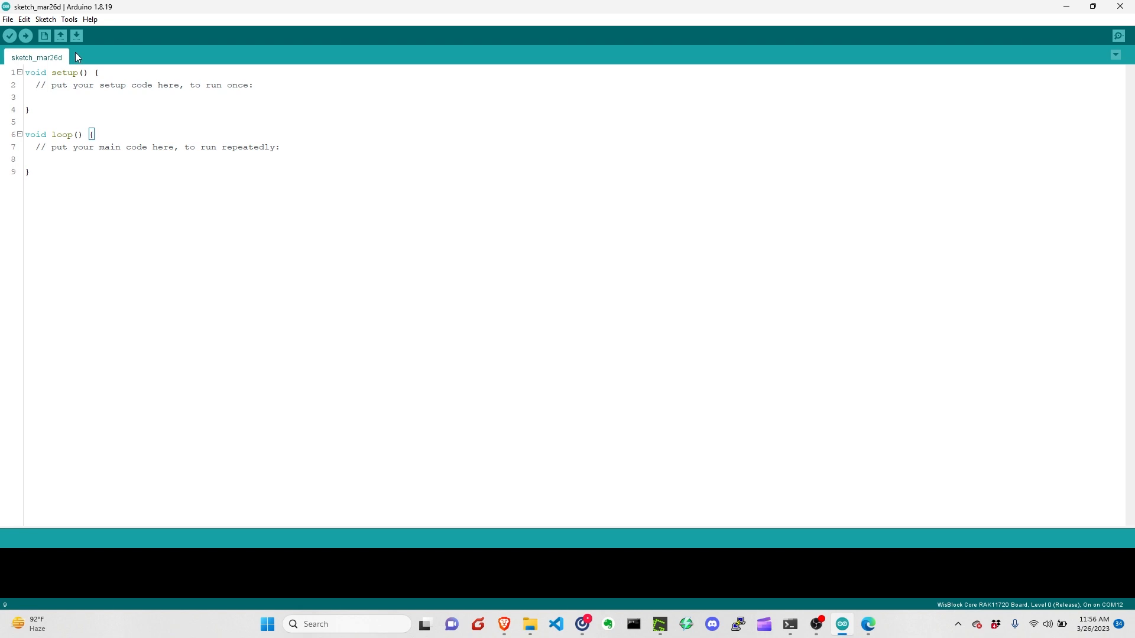
pyautogui.click(71, 19)
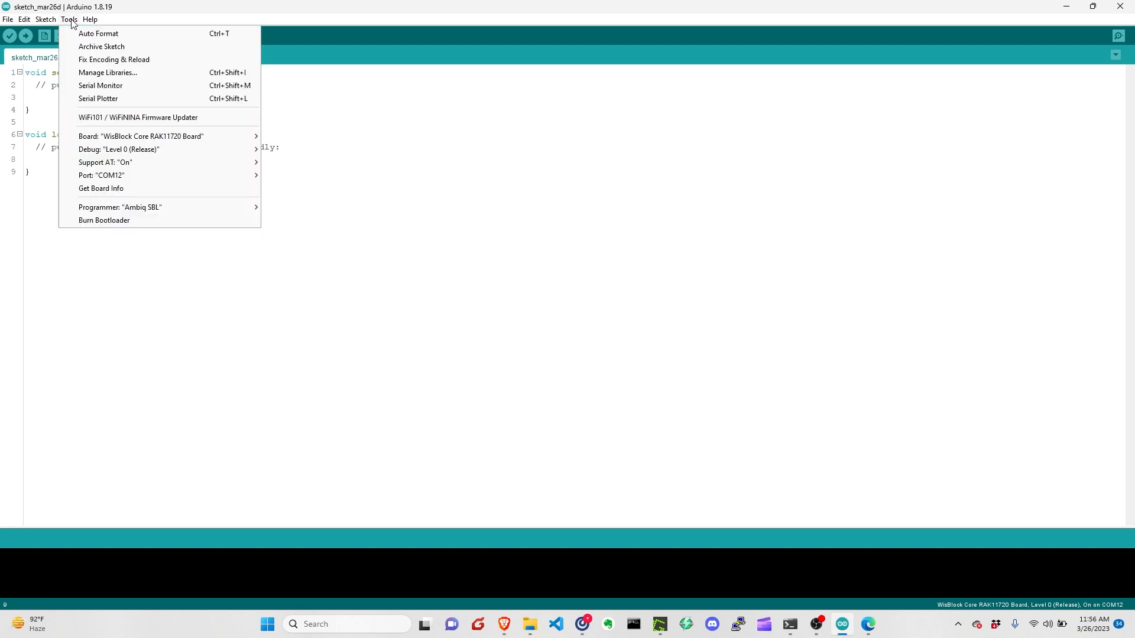
pyautogui.moveTo(109, 168)
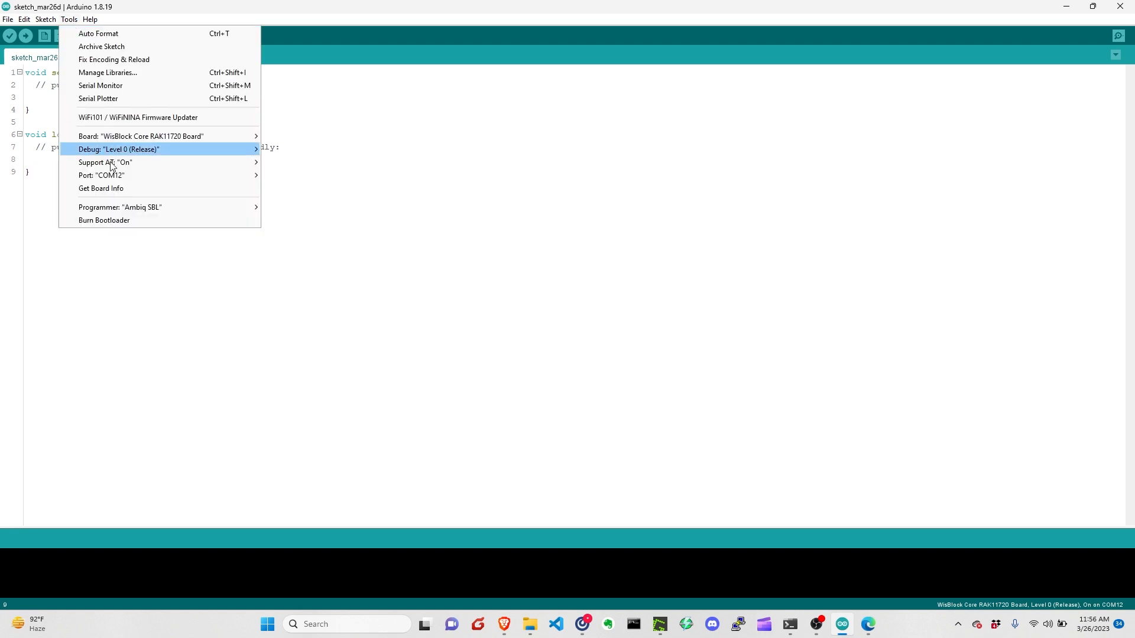
pyautogui.moveTo(135, 226)
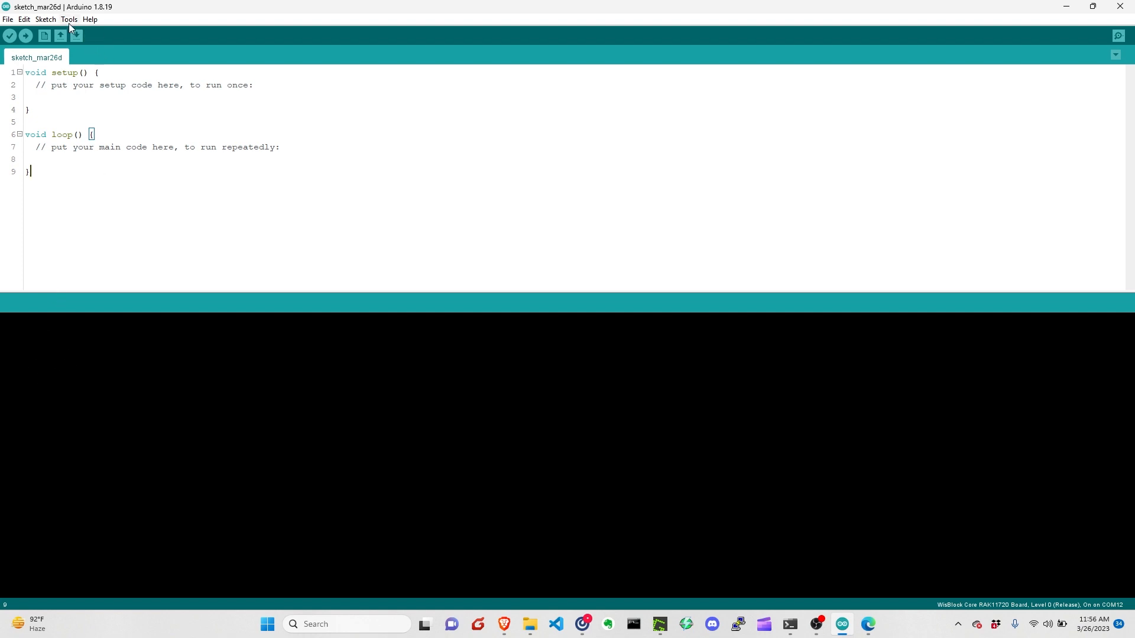
pyautogui.click(67, 19)
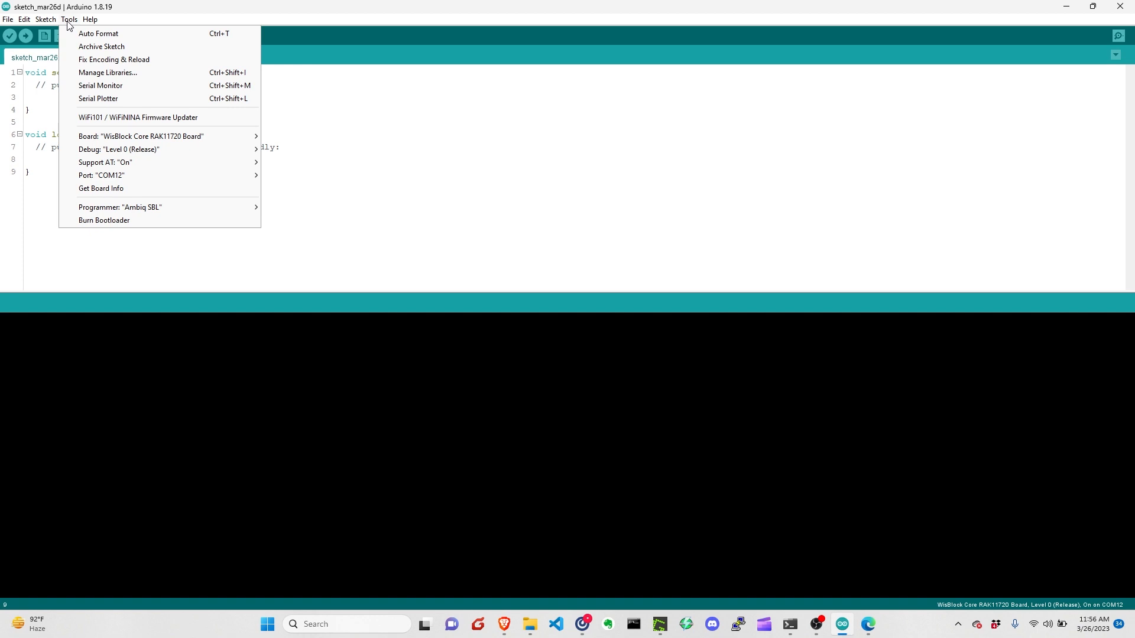
pyautogui.moveTo(123, 200)
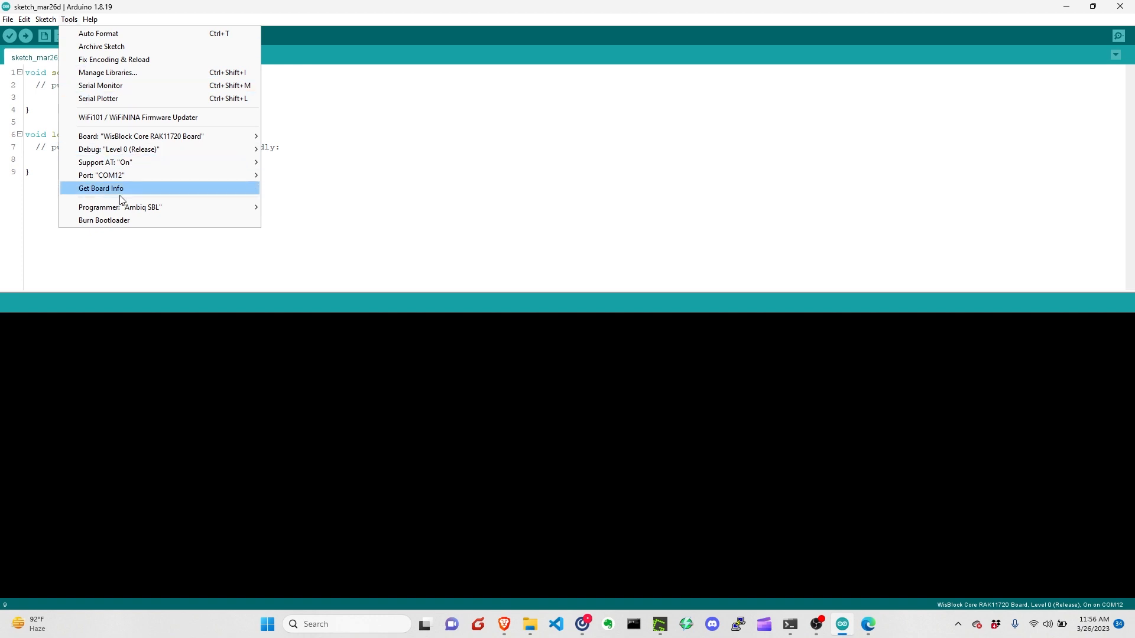
pyautogui.moveTo(133, 220)
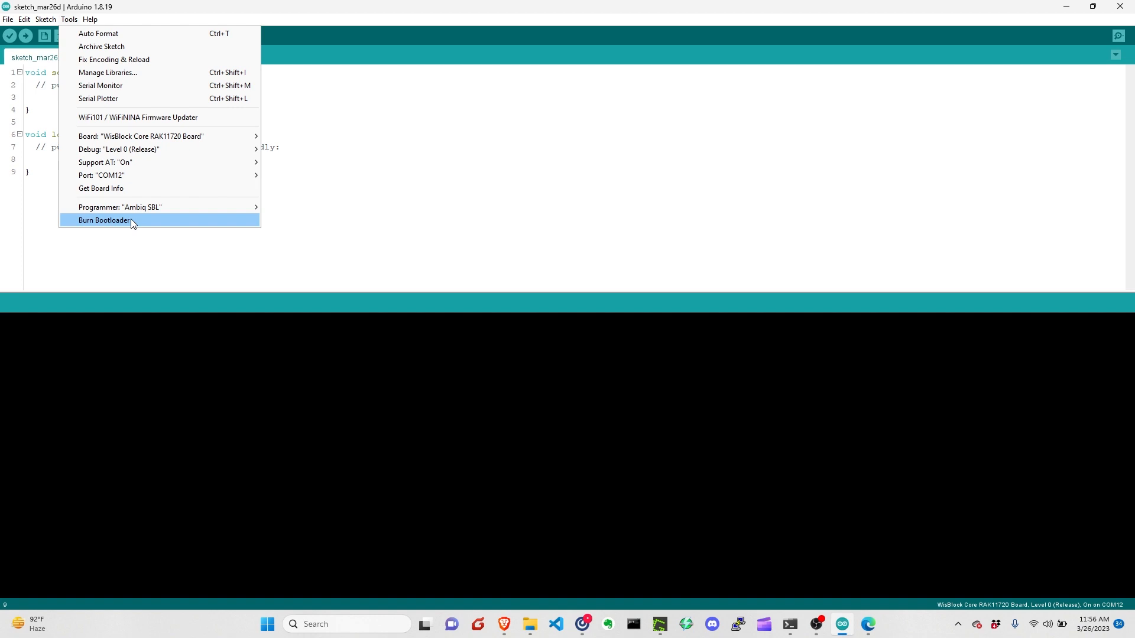
# - Burn the bootloader onto the RAK11720 over COM12 until 'Done burning bootloader.' appears
pyautogui.click(104, 220)
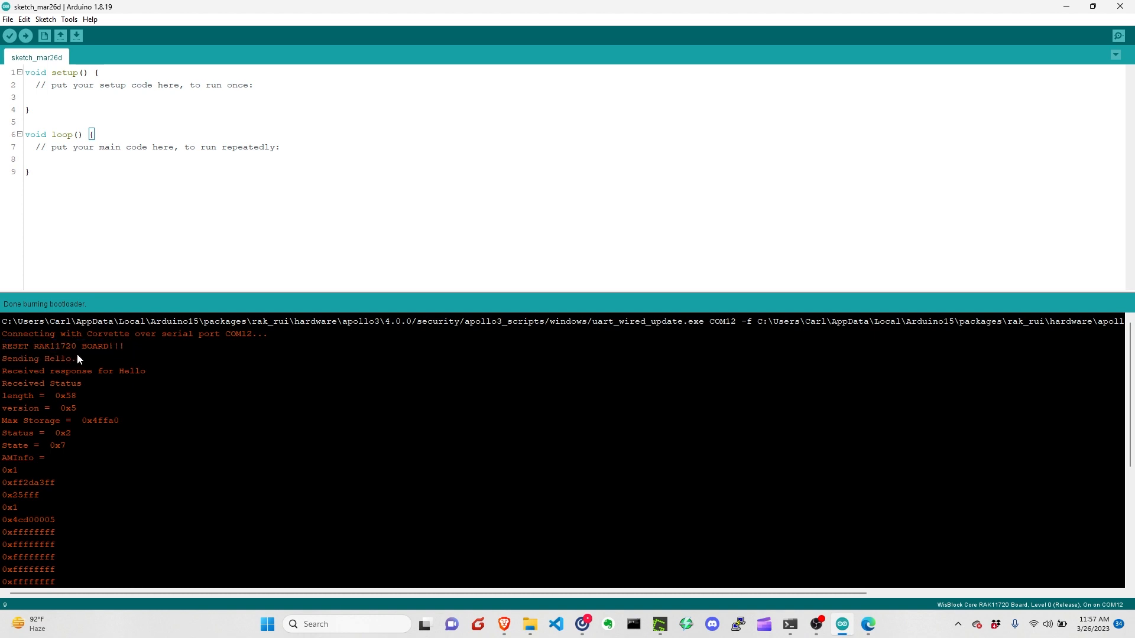
pyautogui.moveTo(85, 364)
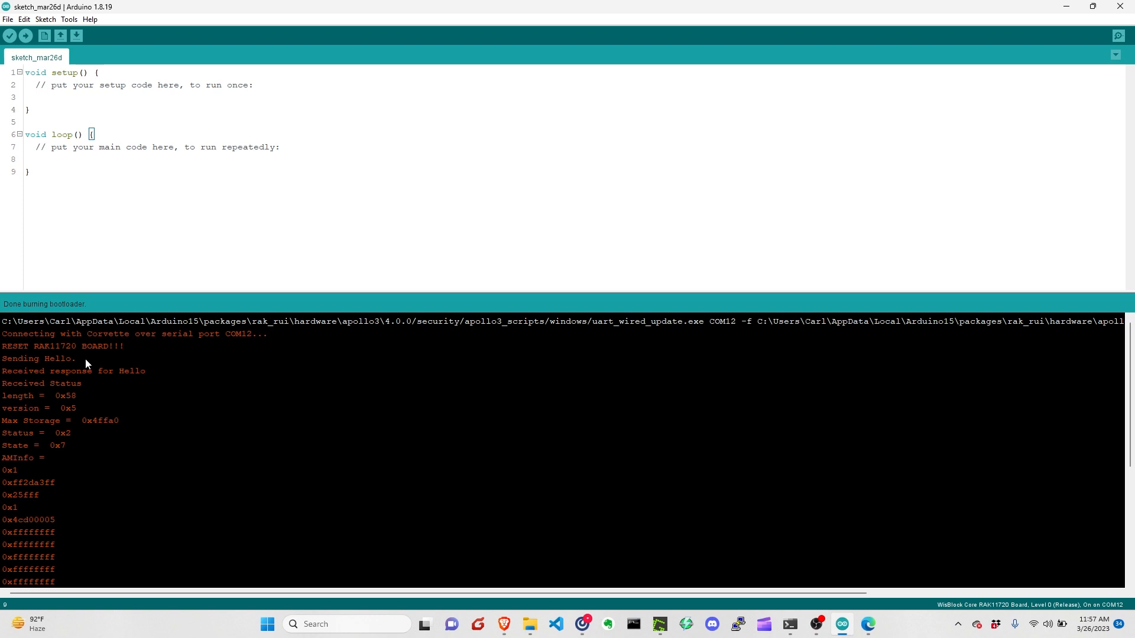
pyautogui.moveTo(116, 259)
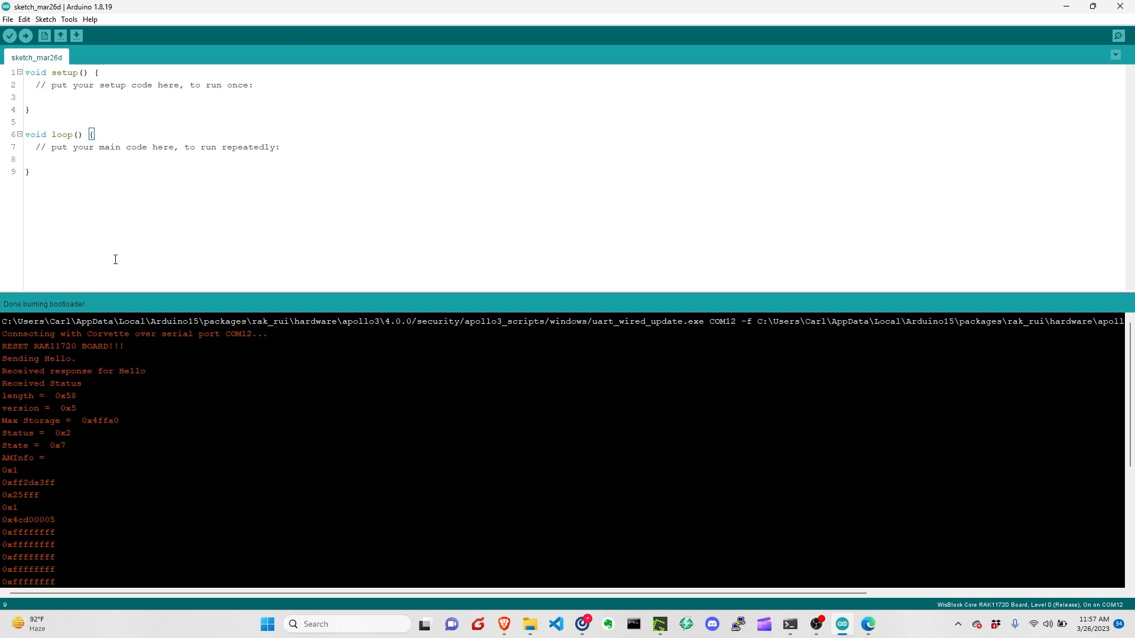
pyautogui.moveTo(116, 255)
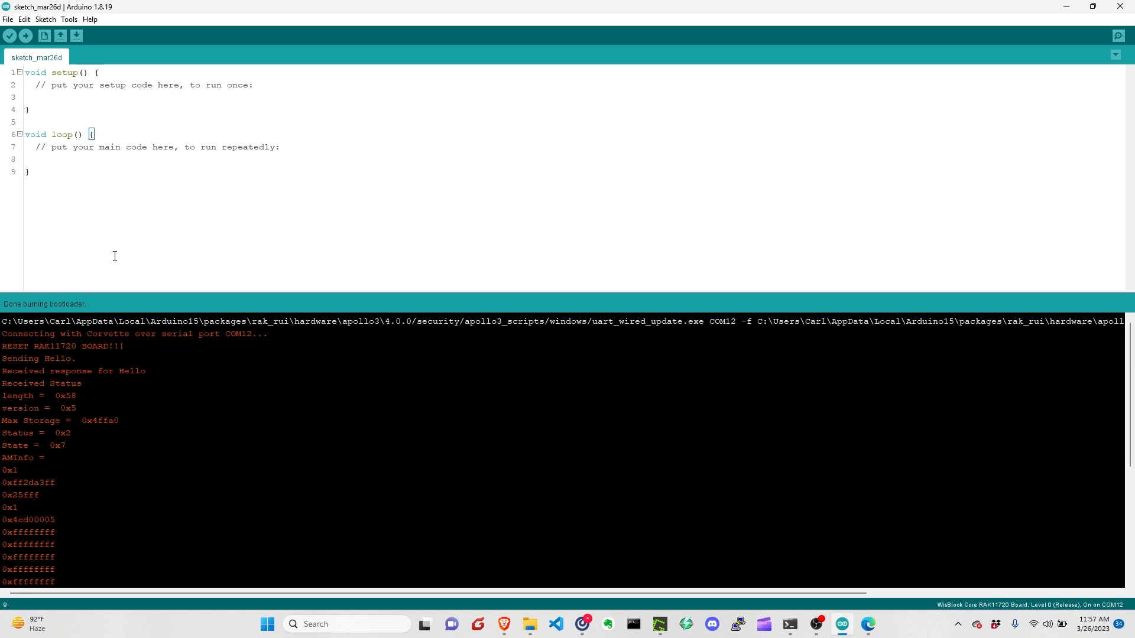
pyautogui.moveTo(75, 36)
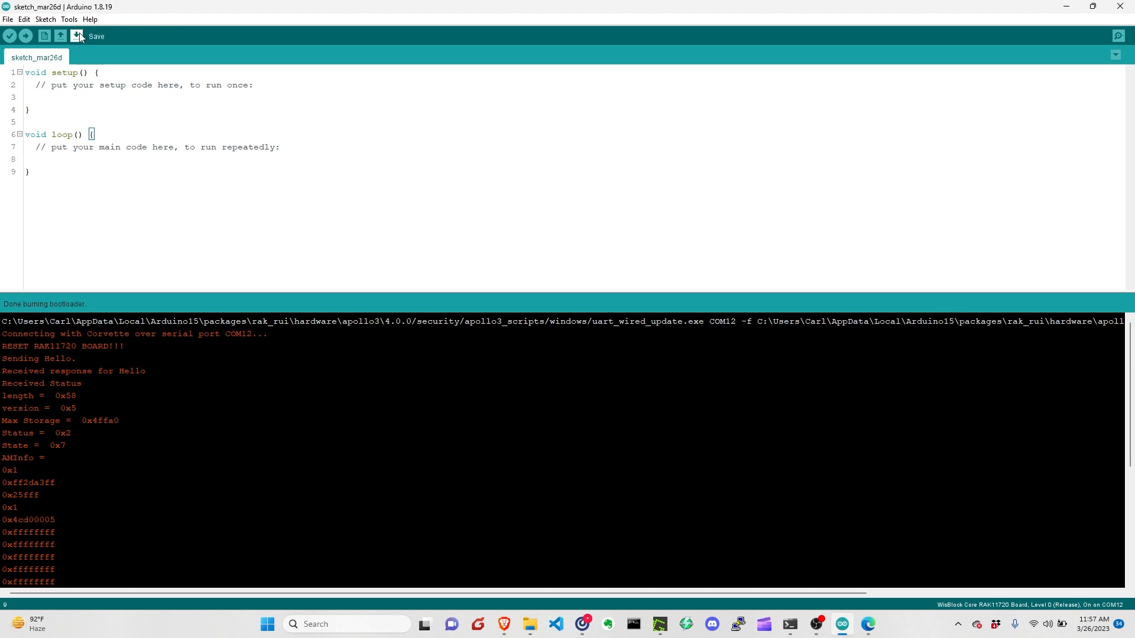
pyautogui.moveTo(1118, 35)
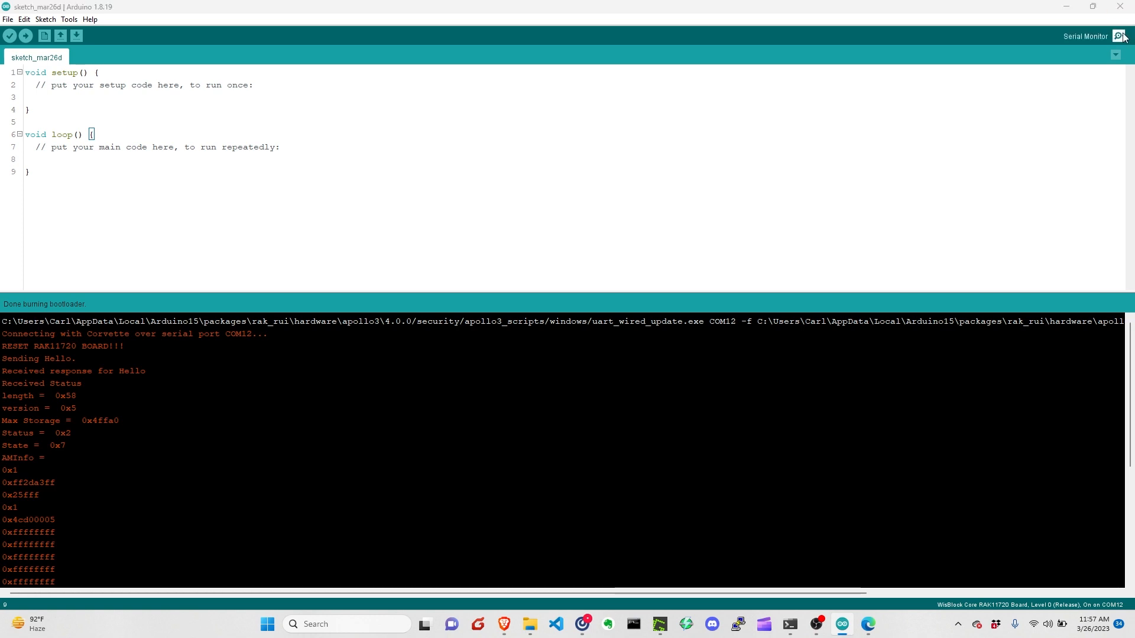
# - Send AT+VER=? over the COM12 serial monitor and read back RUI_BOOT_0.3_RAK11720
pyautogui.click(1119, 37)
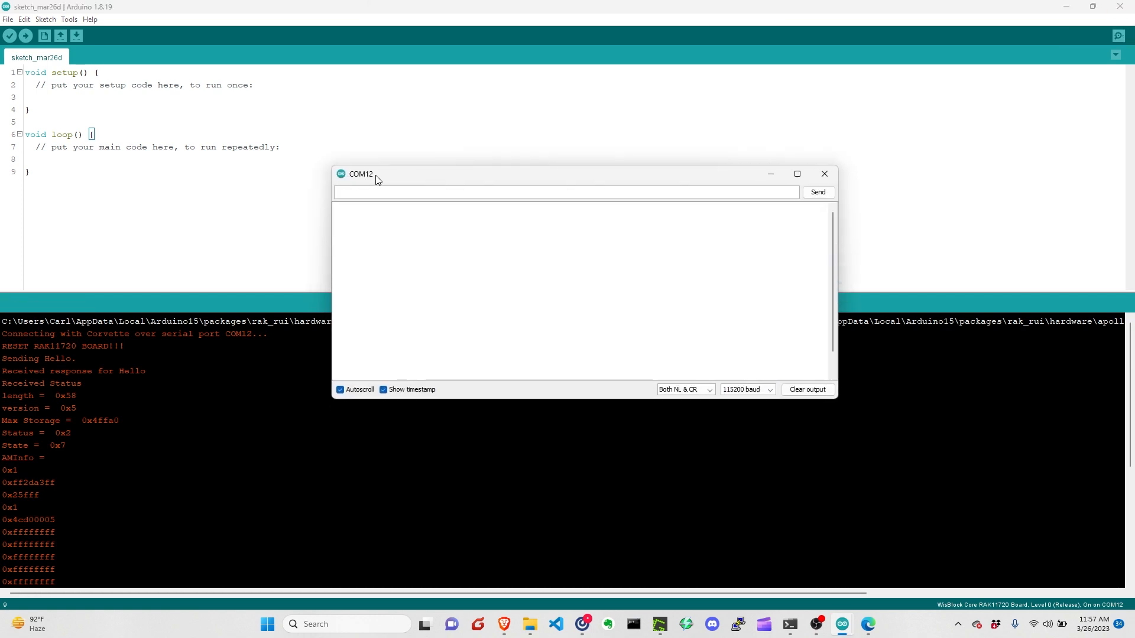
pyautogui.moveTo(411, 184)
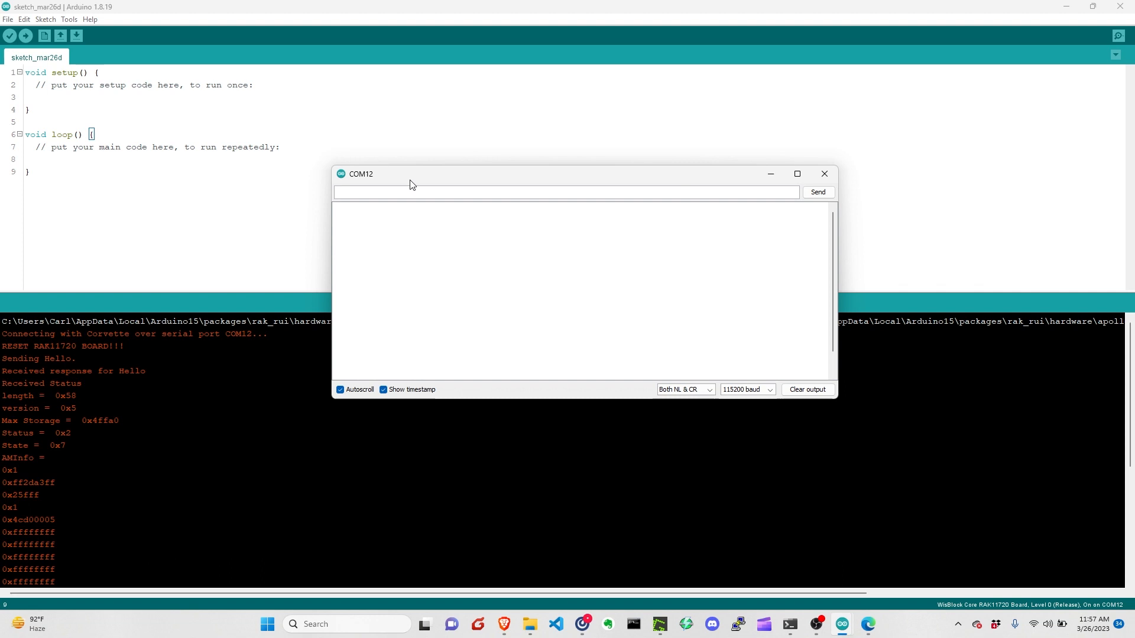
pyautogui.click(437, 193)
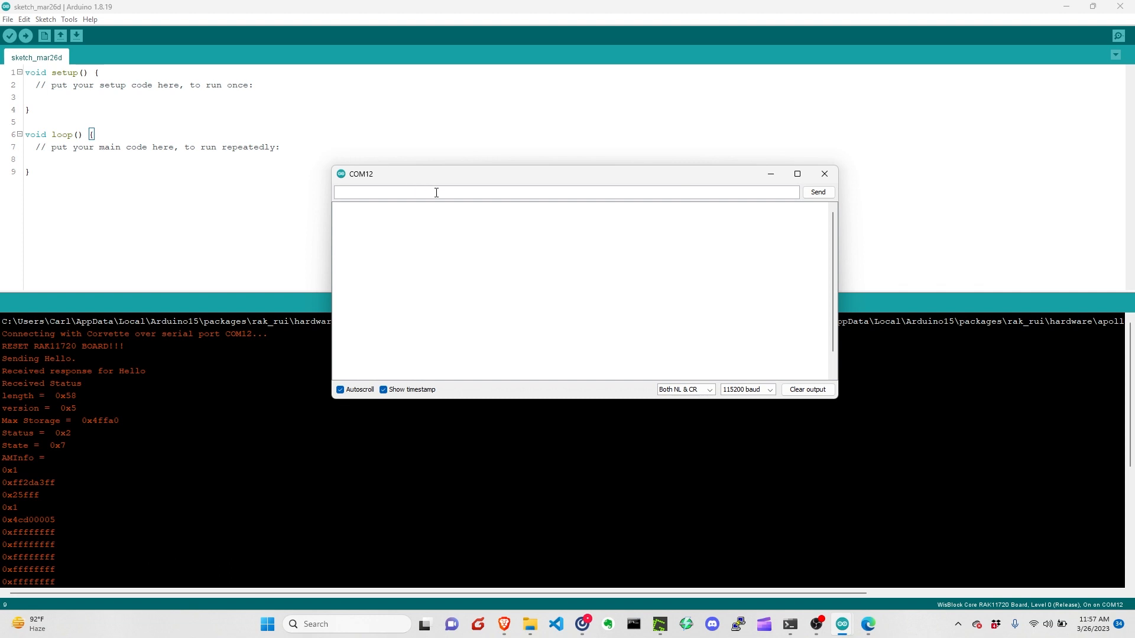
pyautogui.write('AT+VER=?')
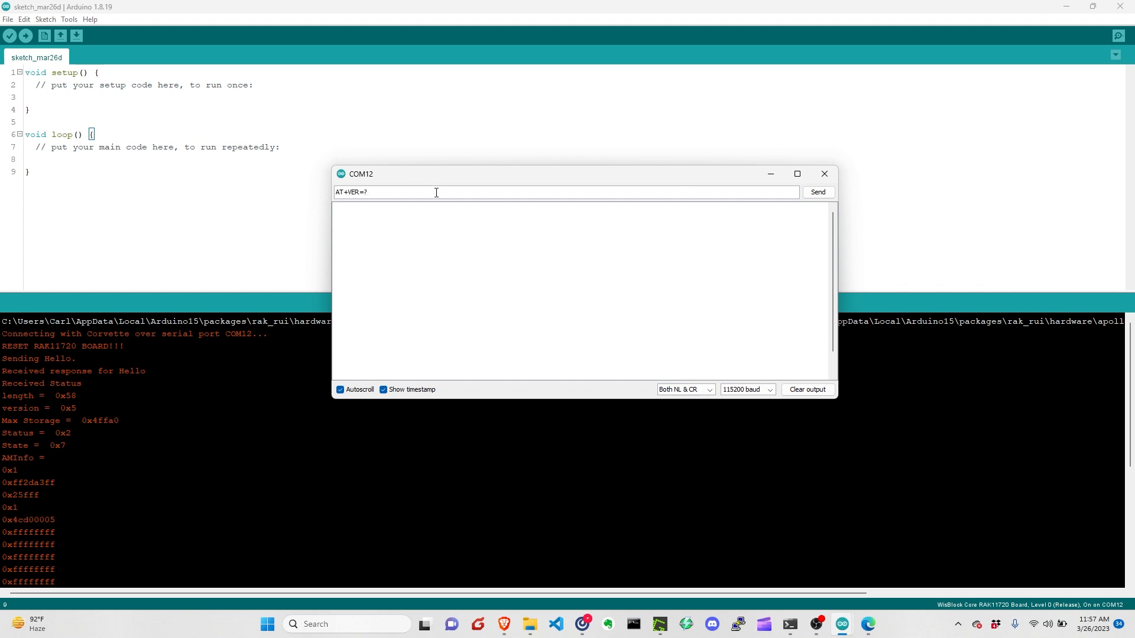
pyautogui.click(819, 192)
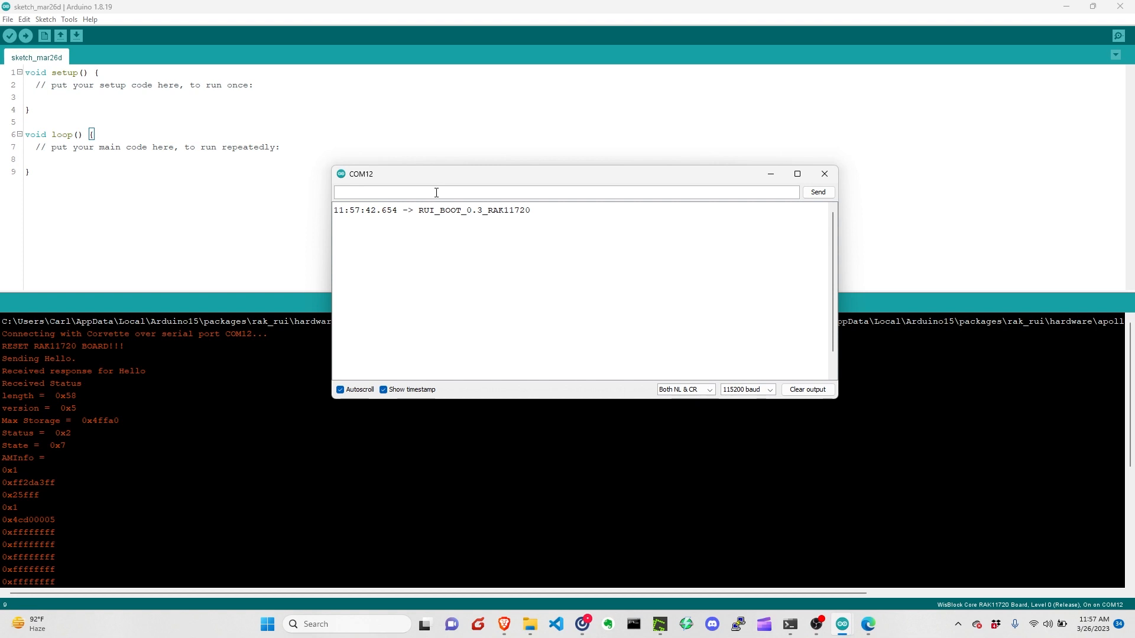
pyautogui.moveTo(569, 228)
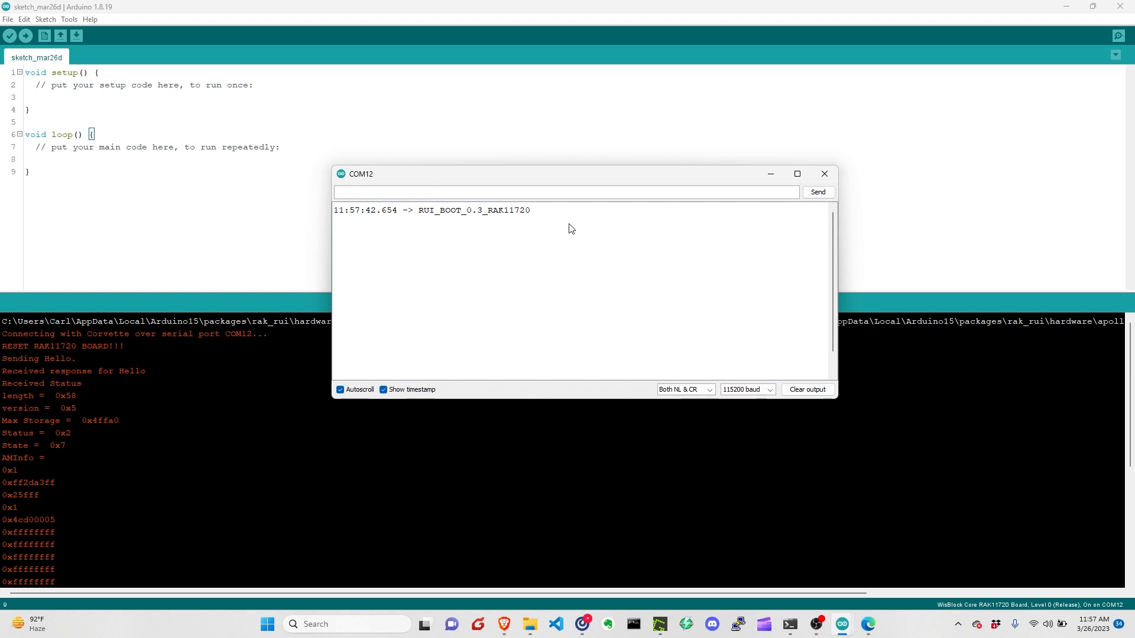
pyautogui.moveTo(494, 249)
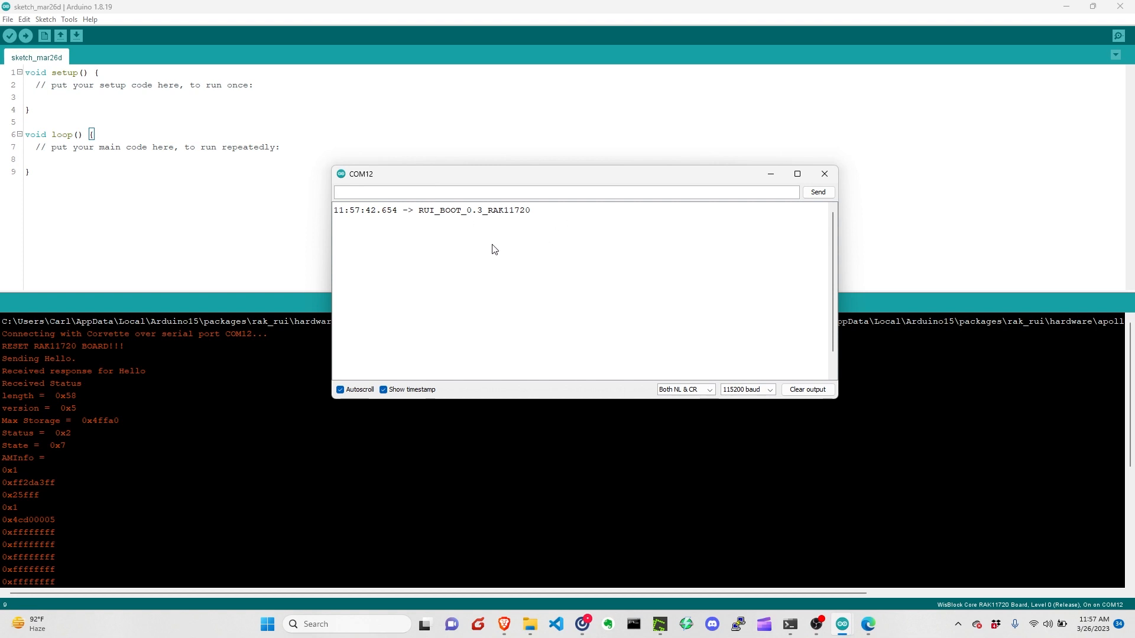
pyautogui.moveTo(413, 187)
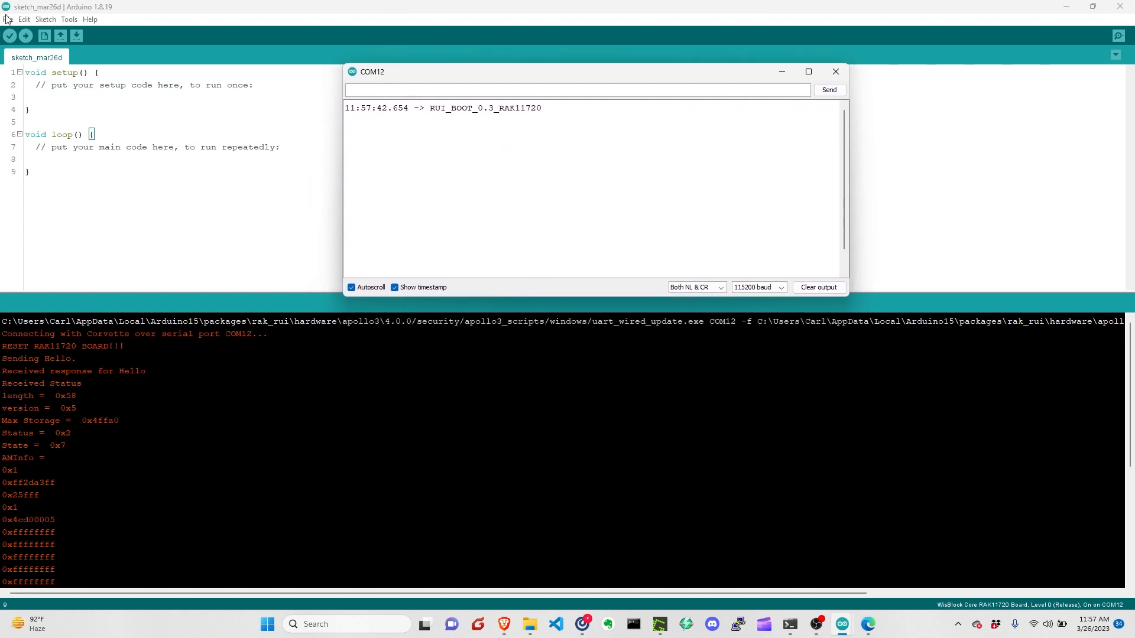
# - Load the Arduino_Led_Breathing sketch from File > Examples > RAK WisBlock RUI examples
pyautogui.click(7, 21)
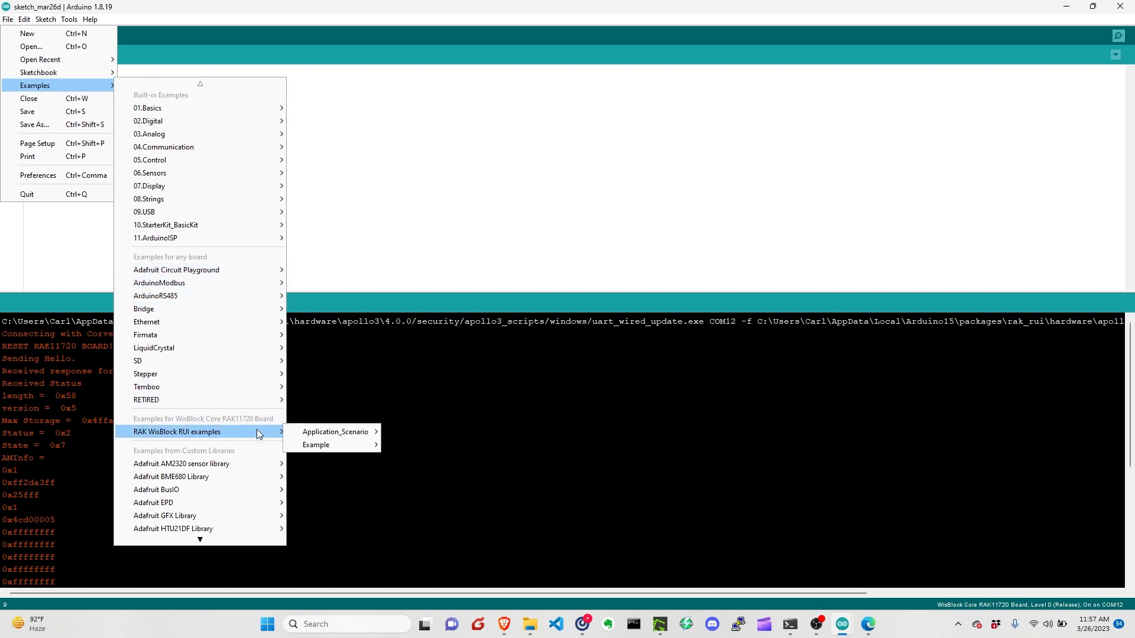
pyautogui.click(316, 445)
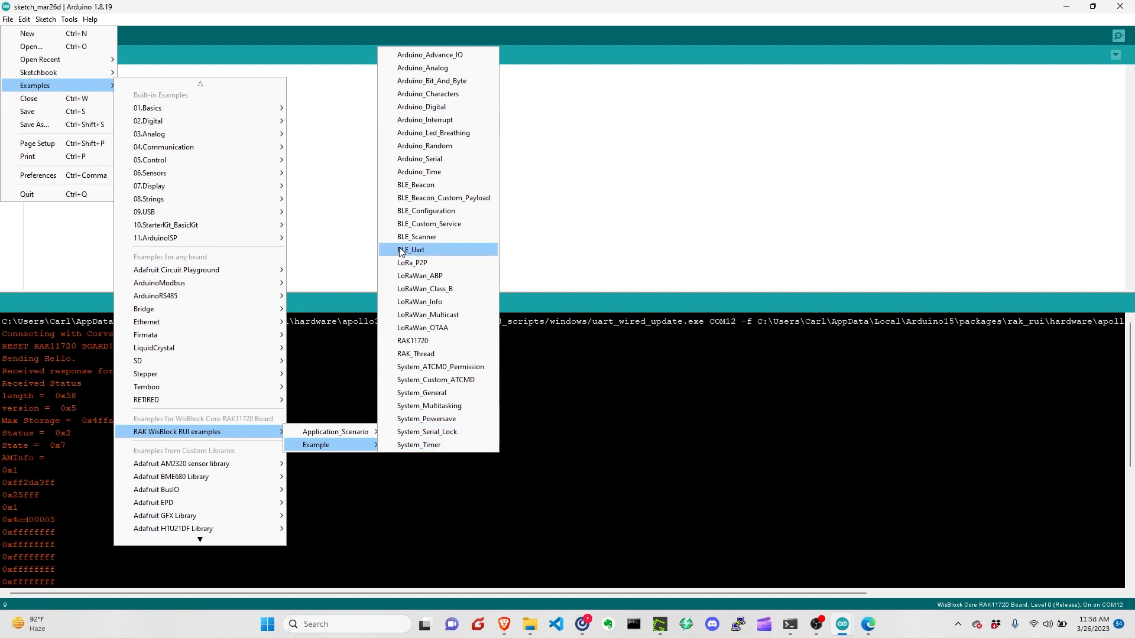
pyautogui.moveTo(442, 237)
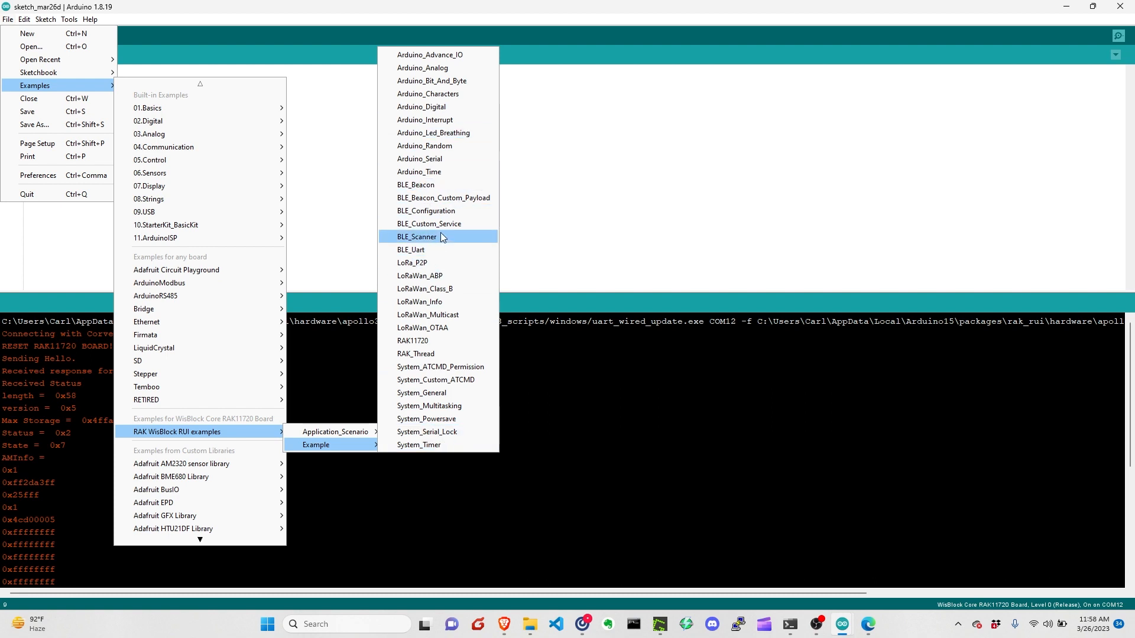
pyautogui.moveTo(444, 132)
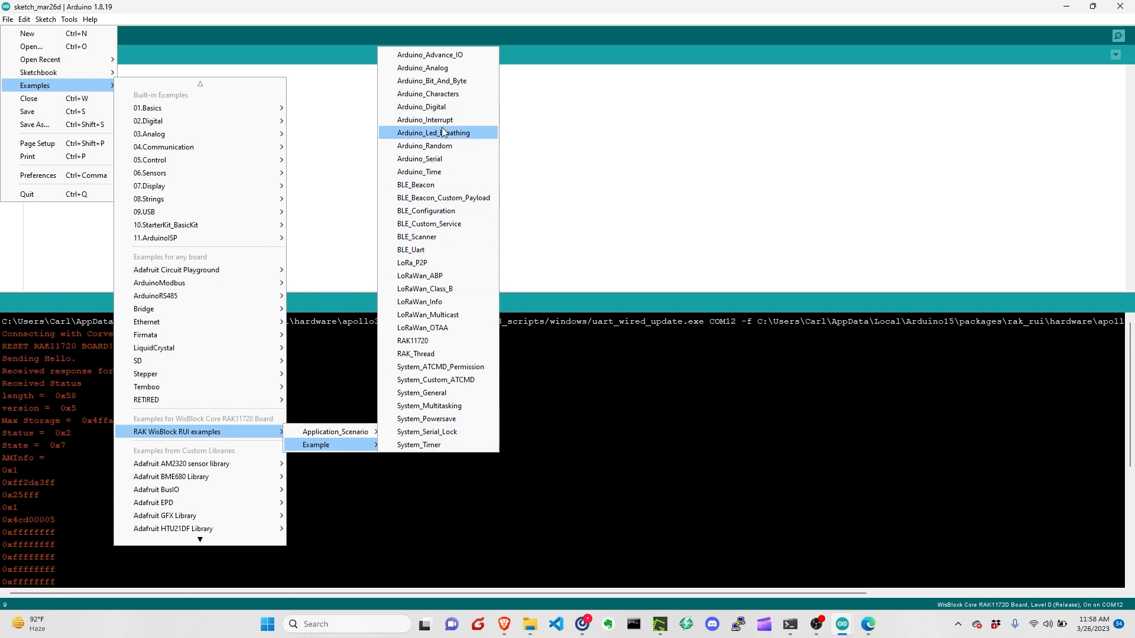
pyautogui.click(437, 133)
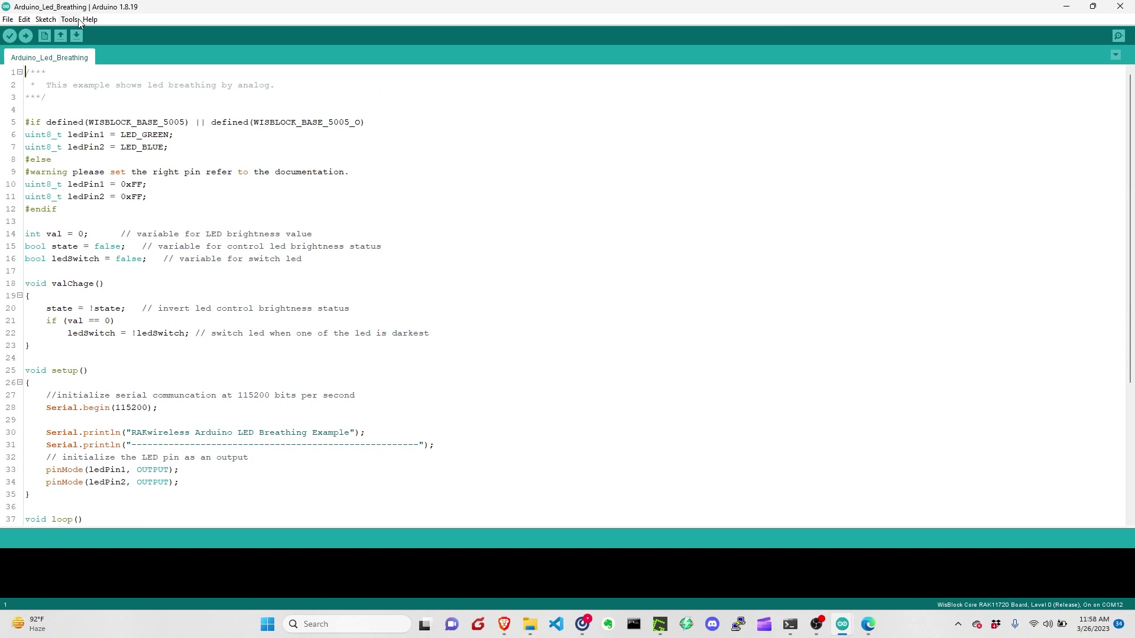
# - Upload the Arduino_Led_Breathing sketch to the RAK11720 and wait for 'Bootload completed successfully!'
pyautogui.click(68, 19)
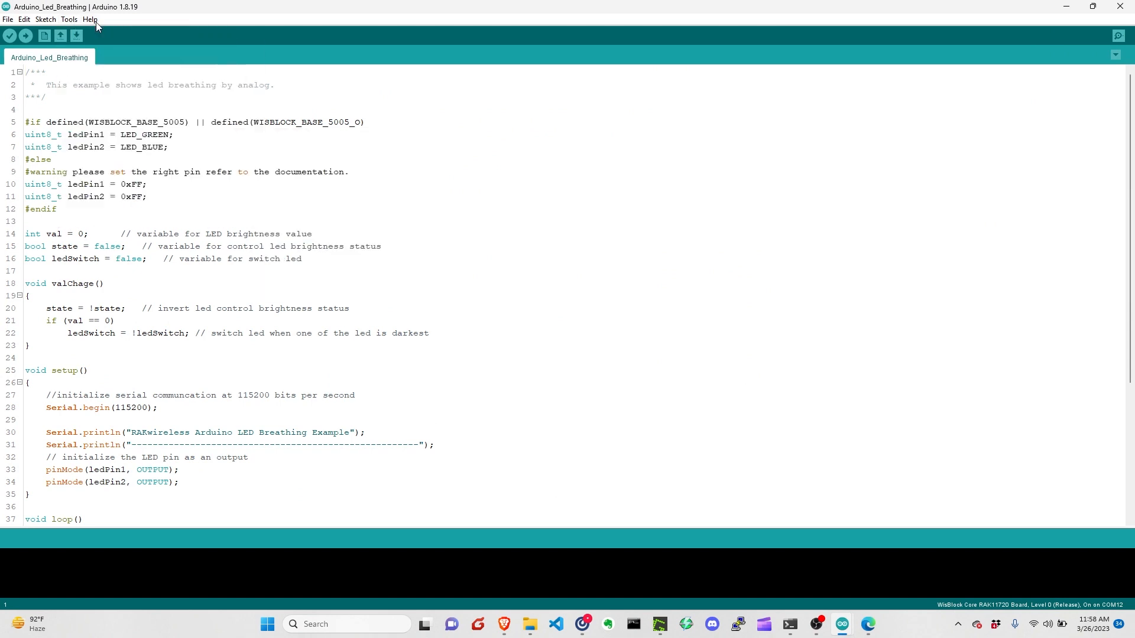
pyautogui.click(9, 36)
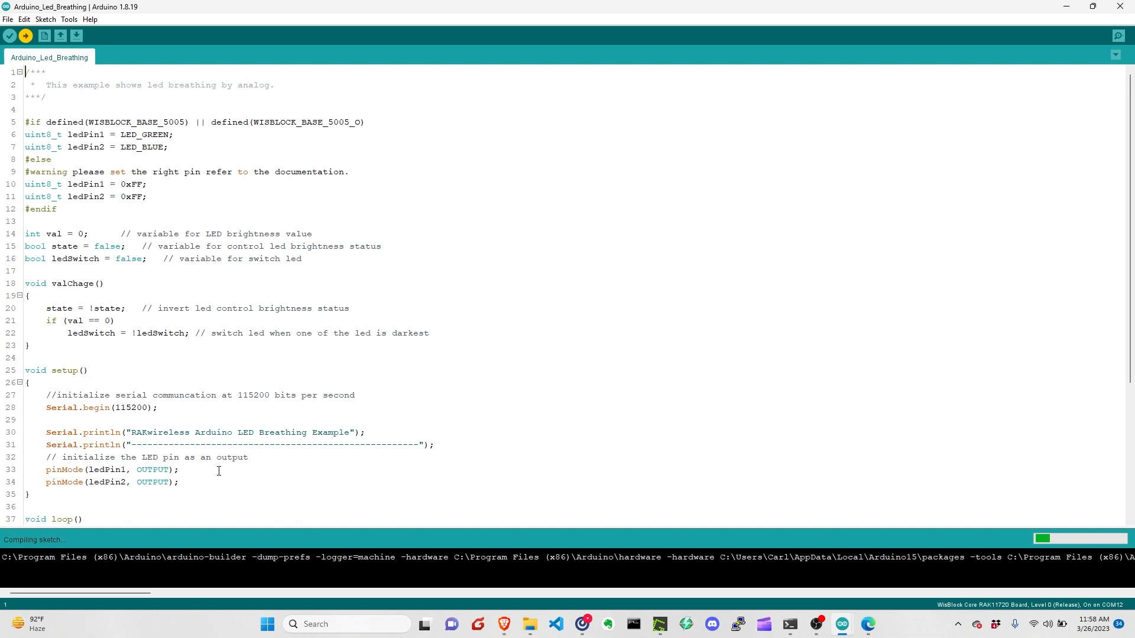
pyautogui.moveTo(241, 525)
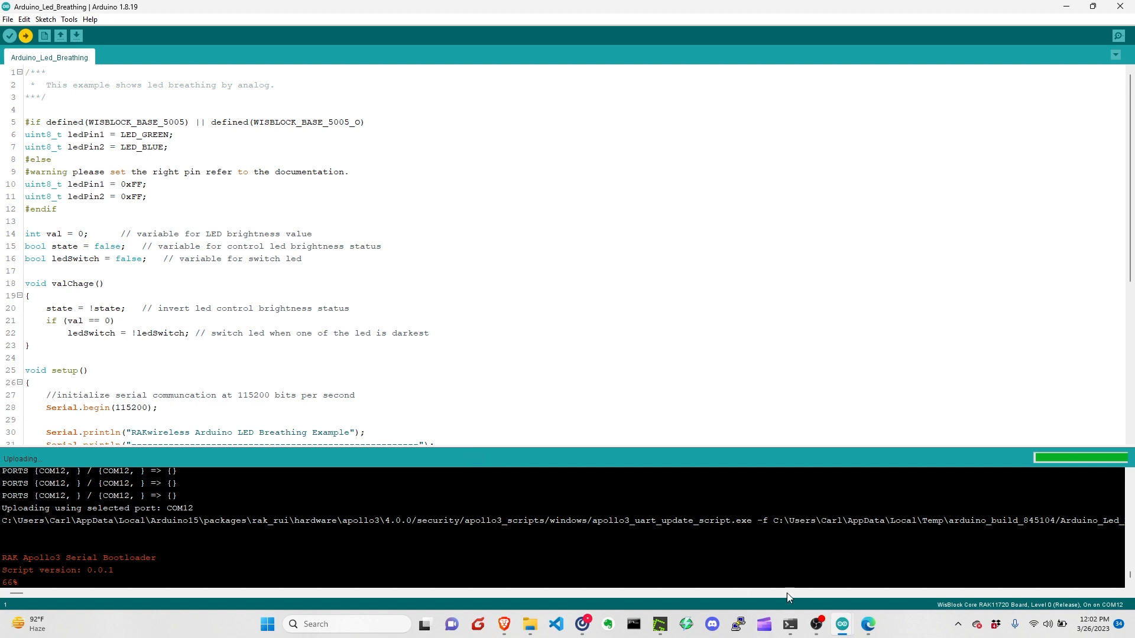
pyautogui.moveTo(547, 545)
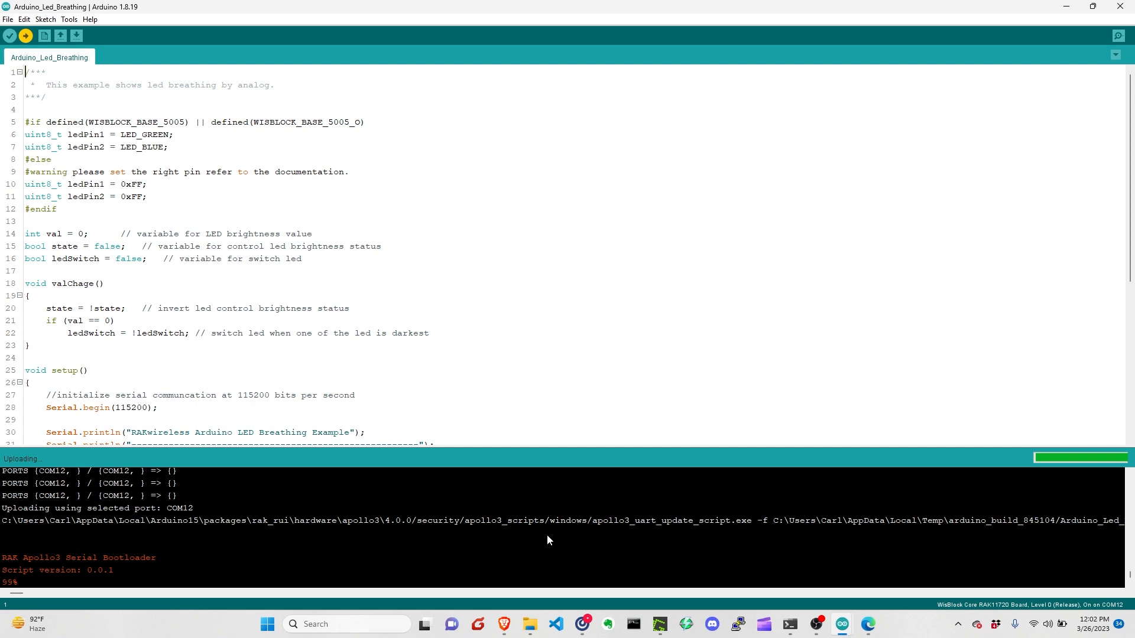
pyautogui.moveTo(468, 532)
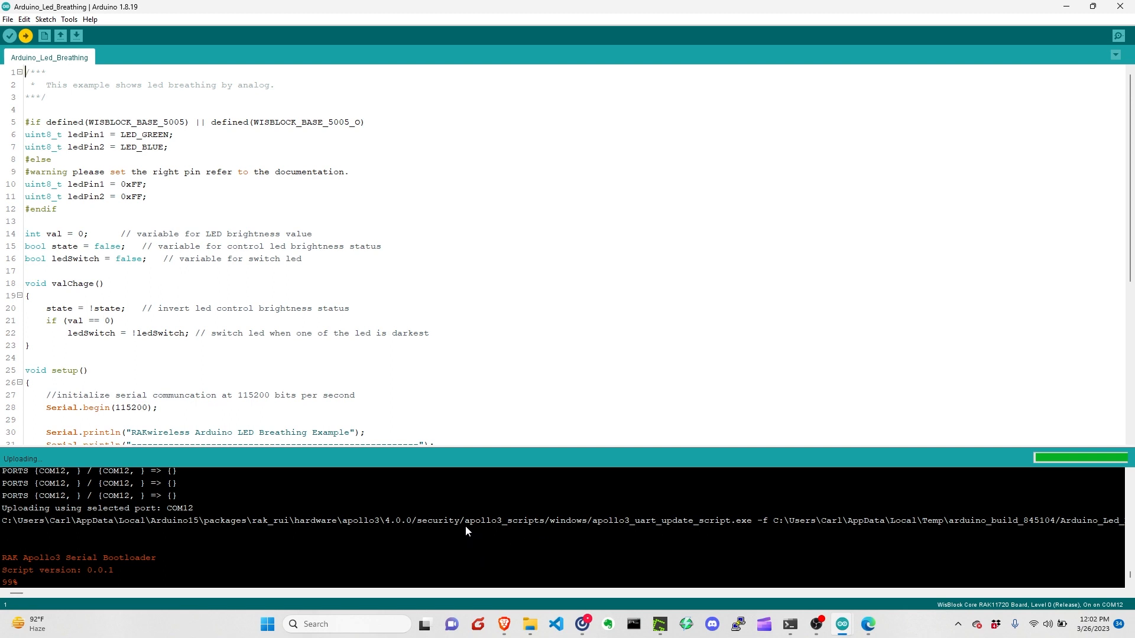
pyautogui.moveTo(471, 527)
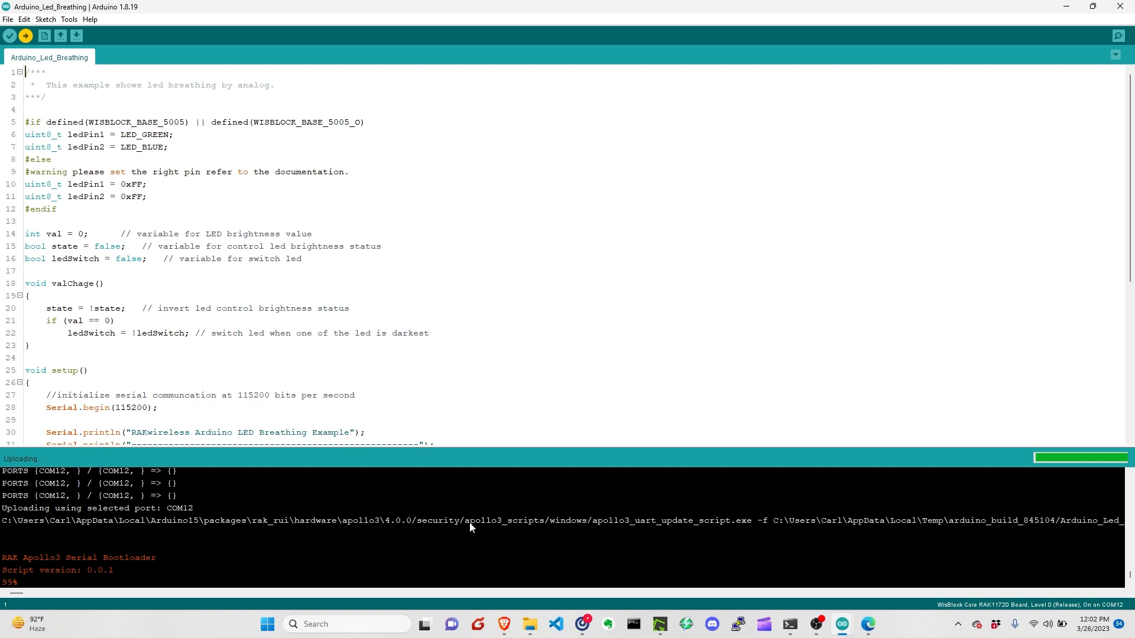
pyautogui.moveTo(483, 525)
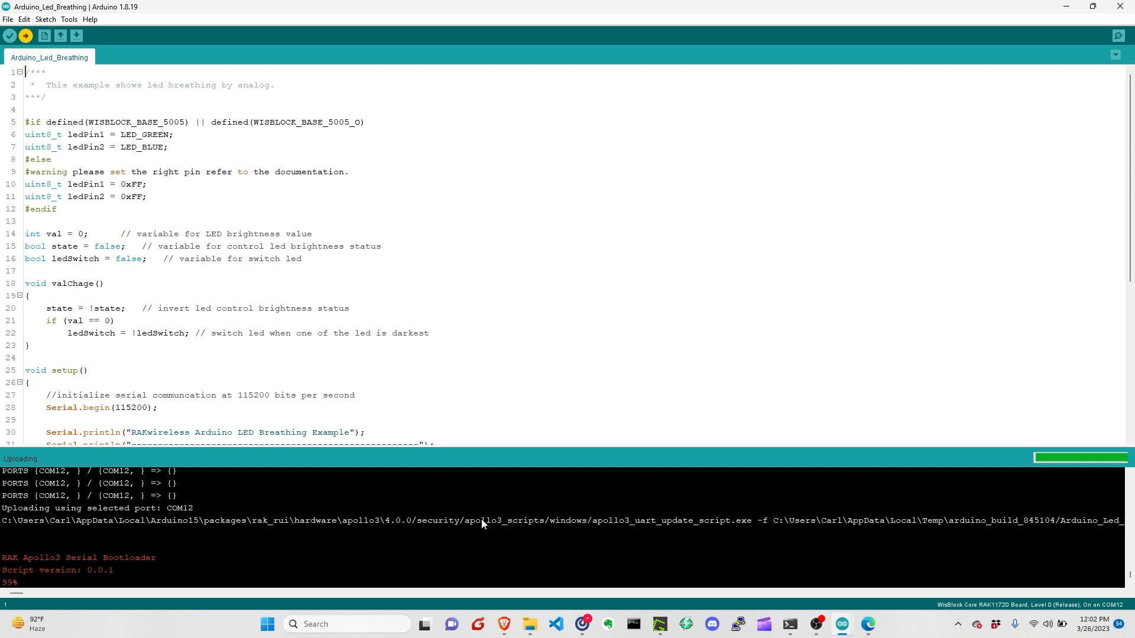
pyautogui.moveTo(490, 524)
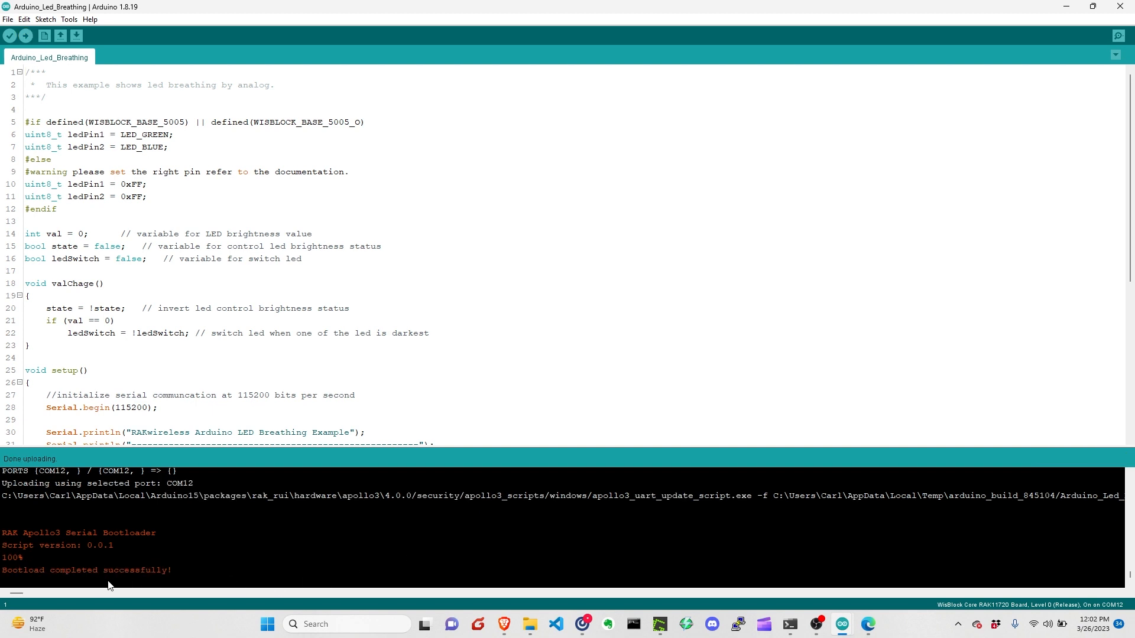
pyautogui.moveTo(3, 534); pyautogui.dragTo(171, 570)
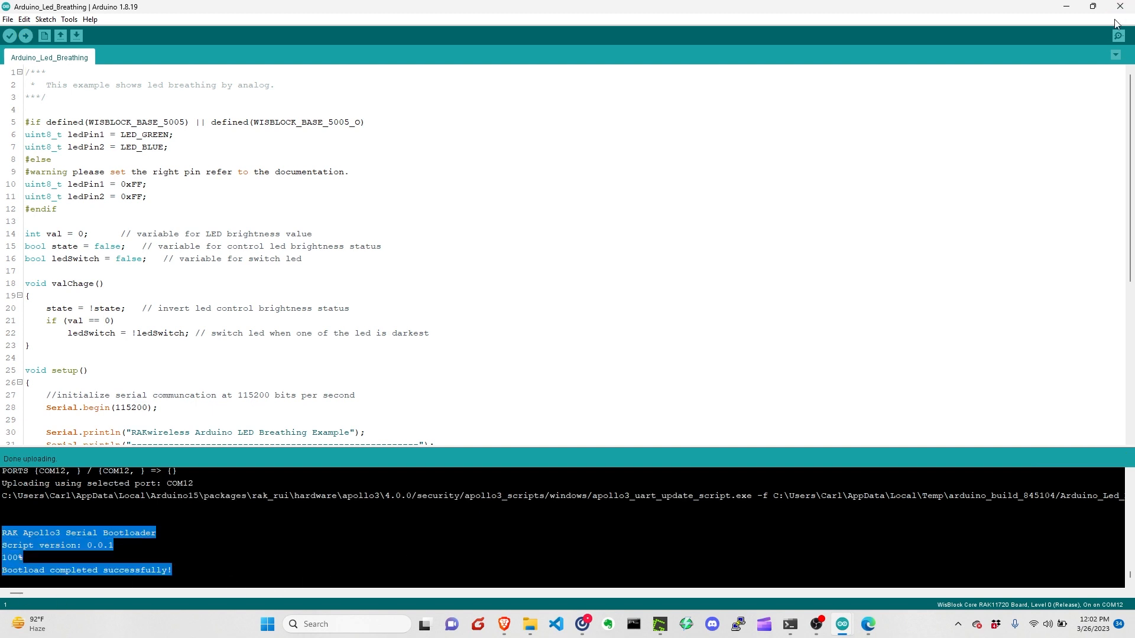
pyautogui.moveTo(1117, 35)
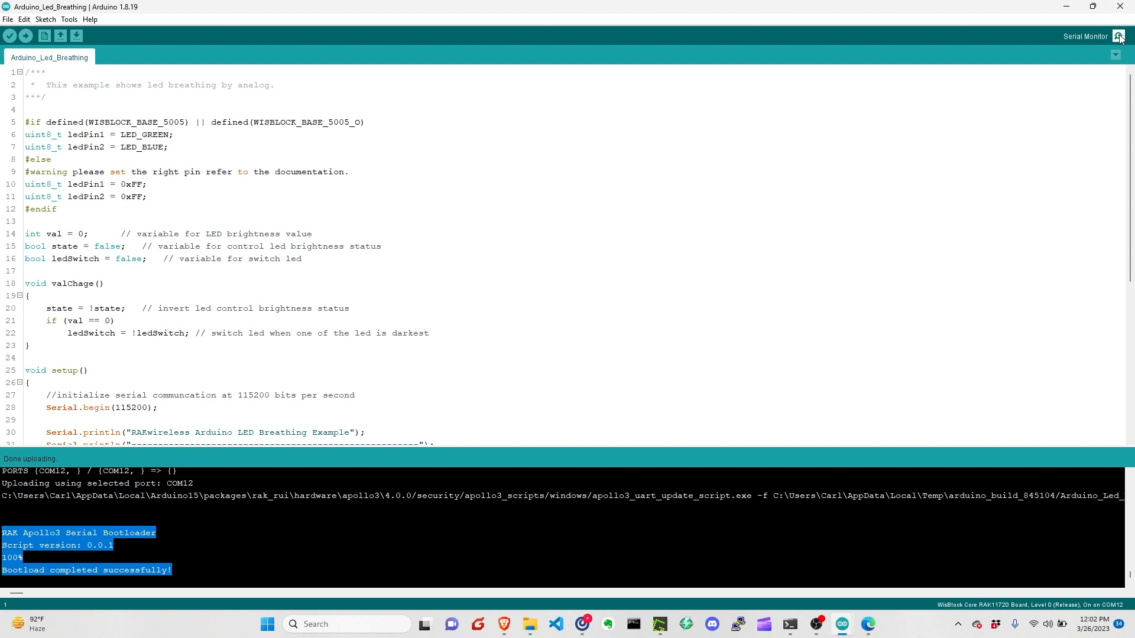
pyautogui.click(1116, 36)
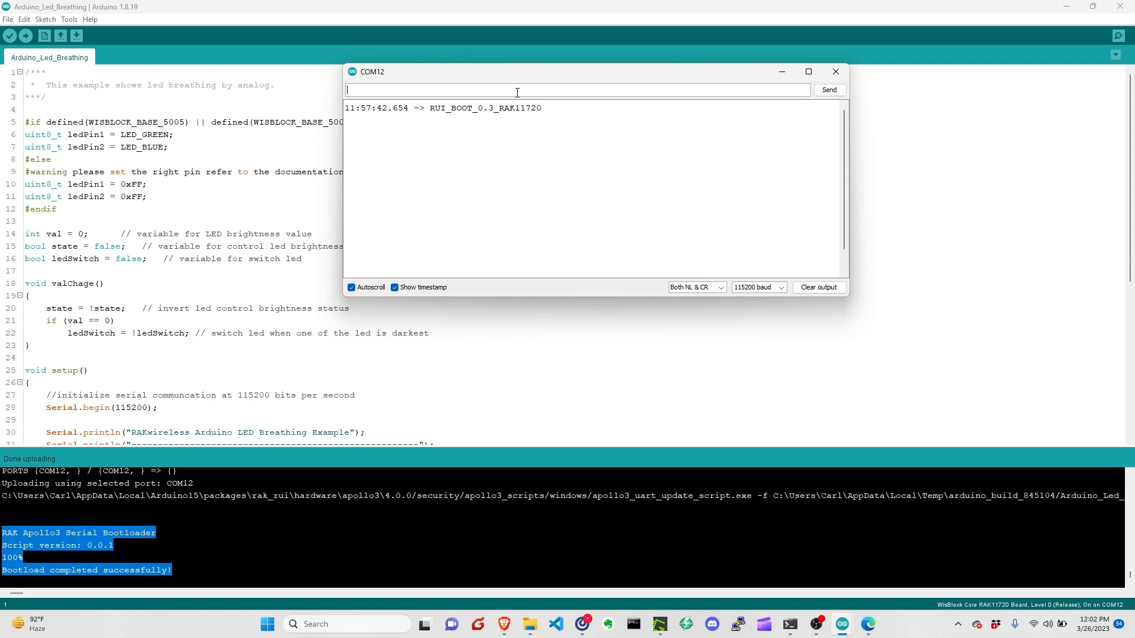
pyautogui.click(818, 287)
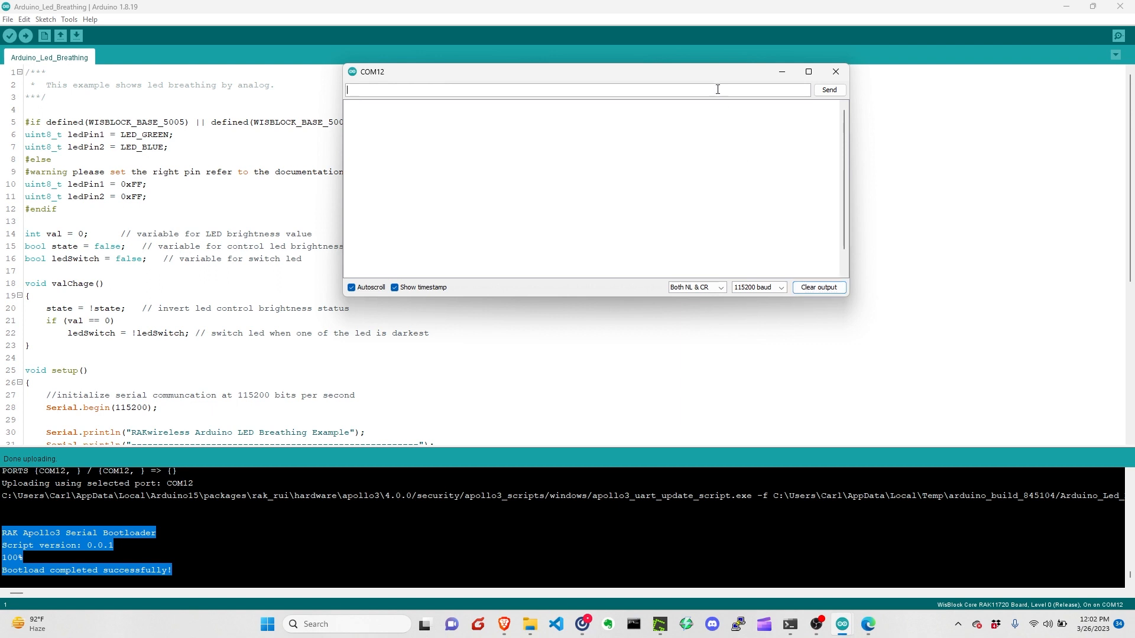
pyautogui.click(830, 89)
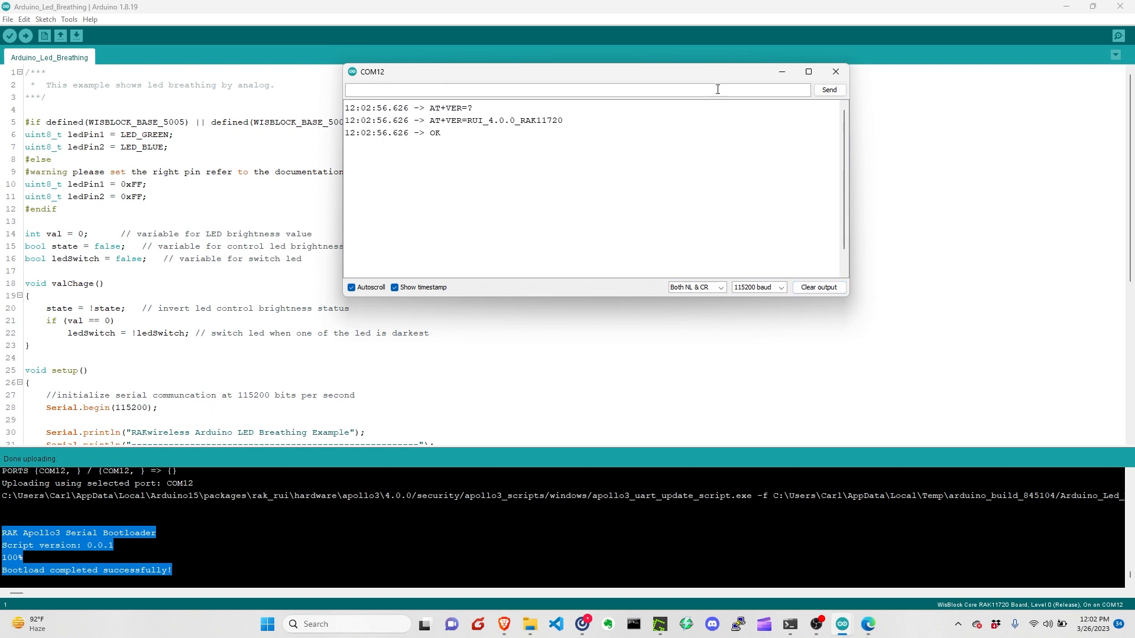
pyautogui.moveTo(473, 129)
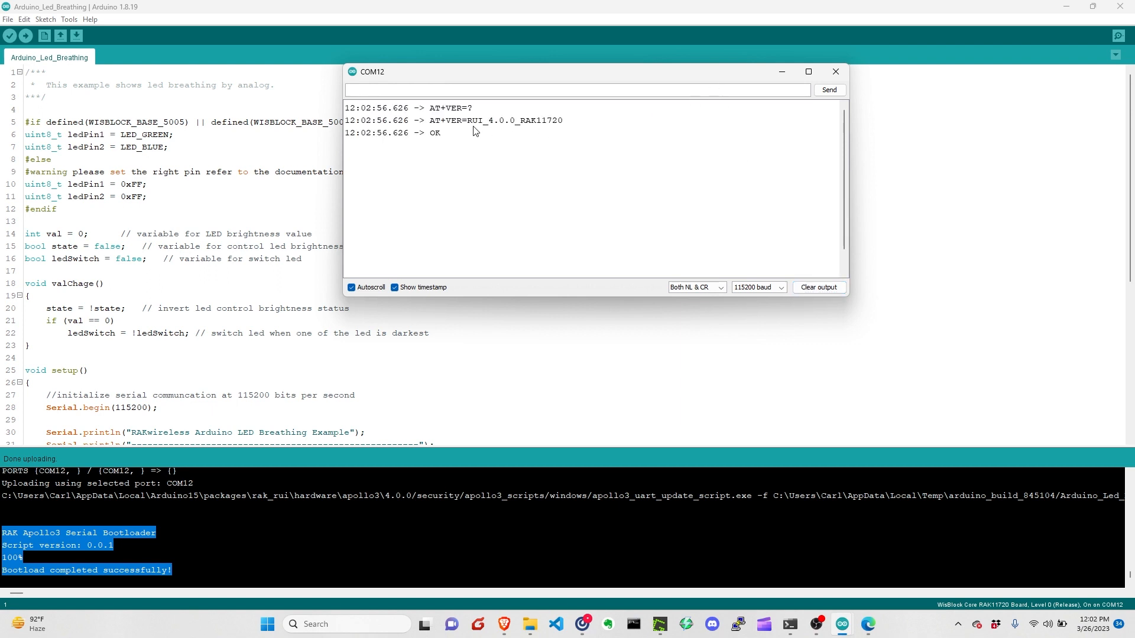
pyautogui.moveTo(467, 121); pyautogui.dragTo(562, 121)
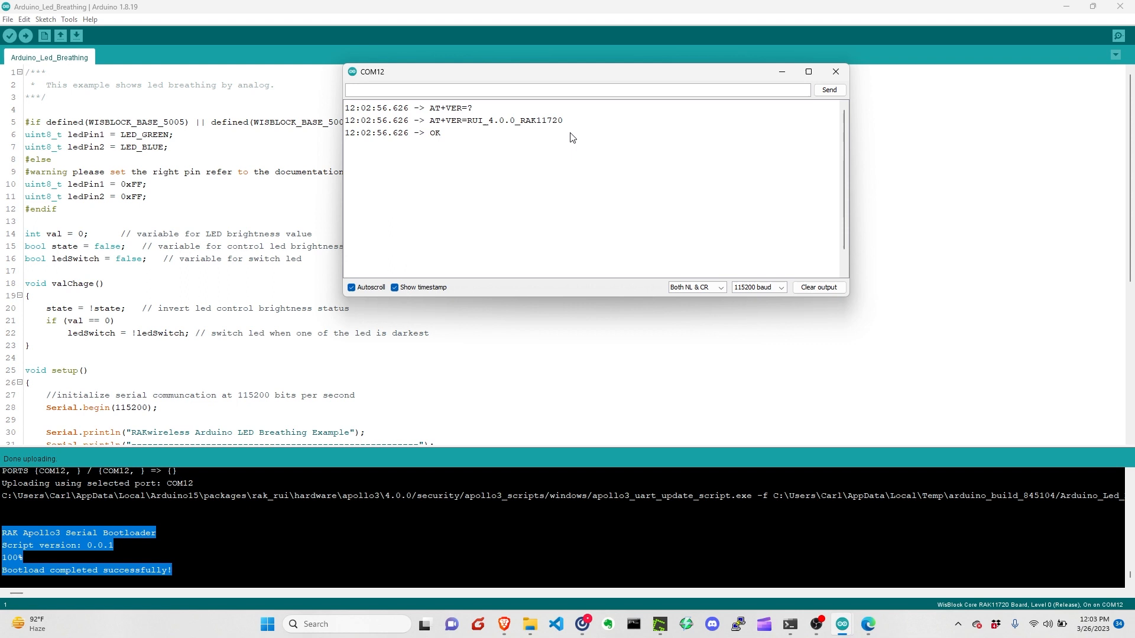
pyautogui.moveTo(562, 130)
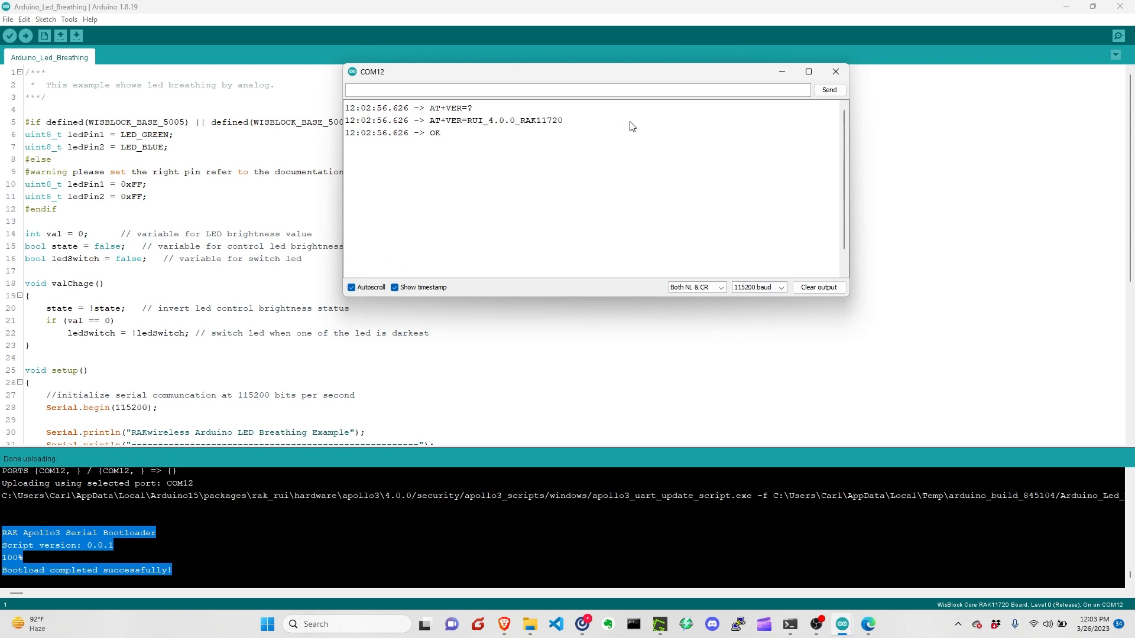
pyautogui.moveTo(817, 513)
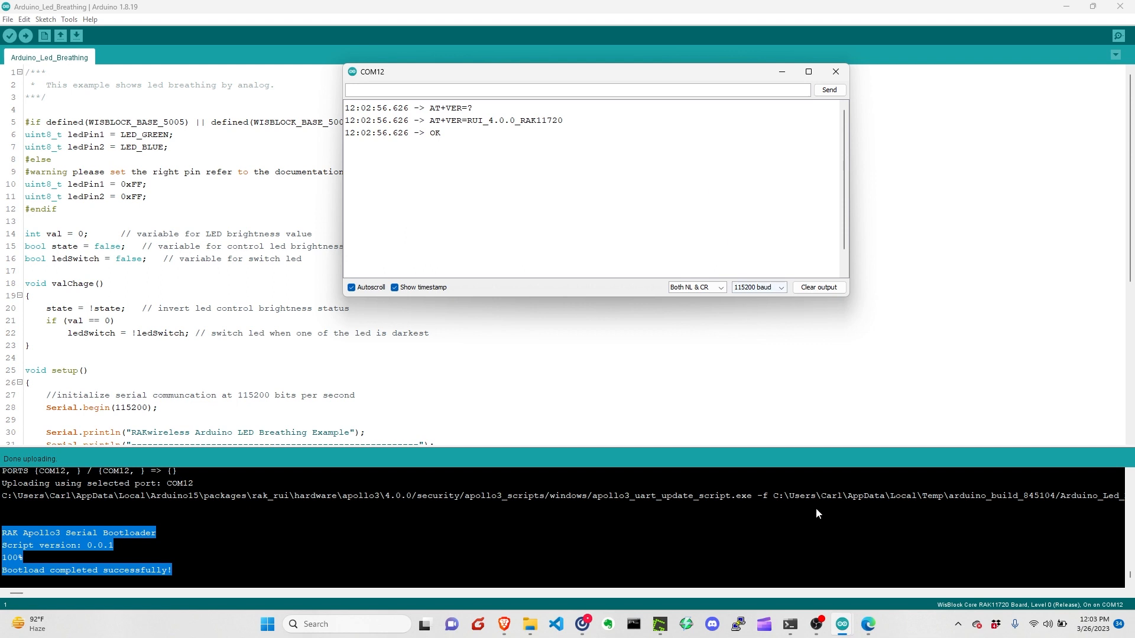
pyautogui.click(834, 71)
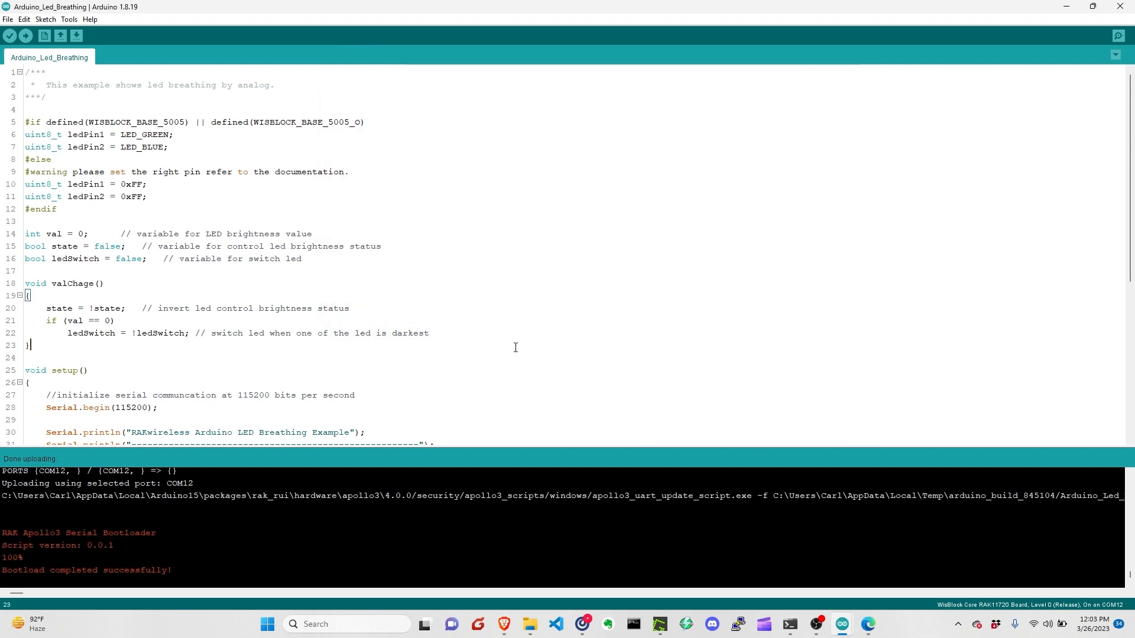
pyautogui.moveTo(524, 352)
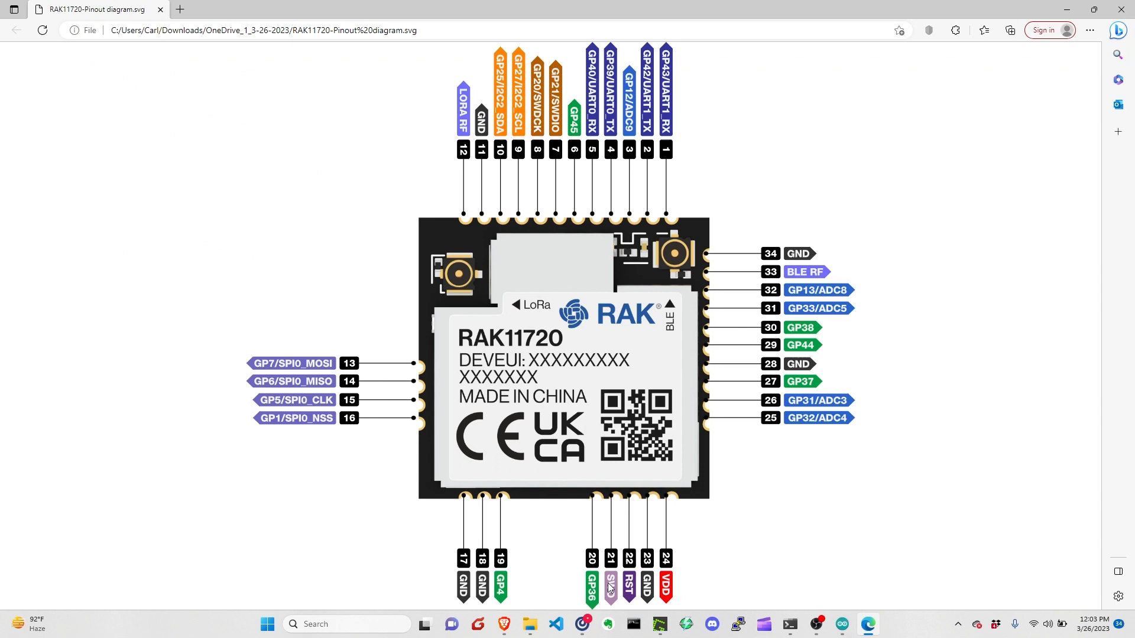
pyautogui.moveTo(615, 578)
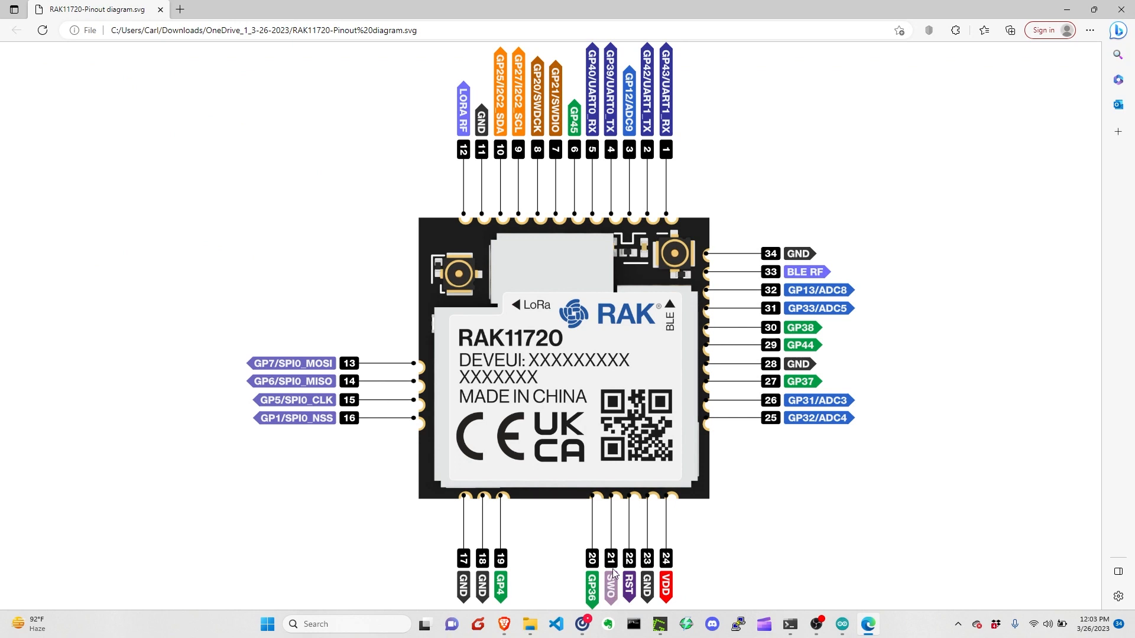
pyautogui.moveTo(611, 593)
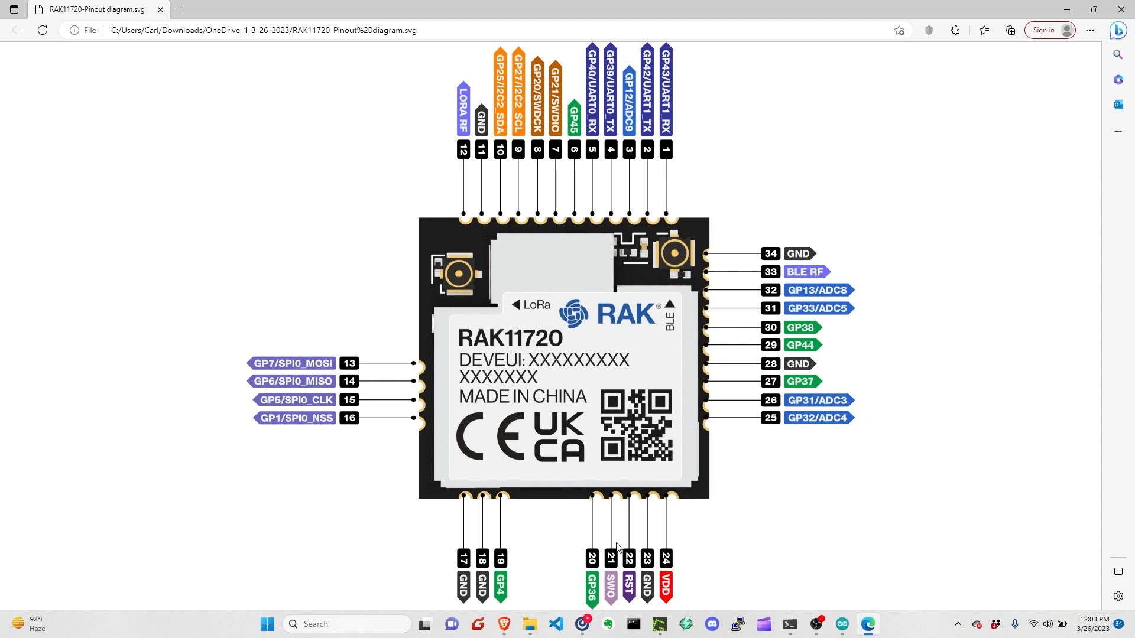
pyautogui.moveTo(573, 387)
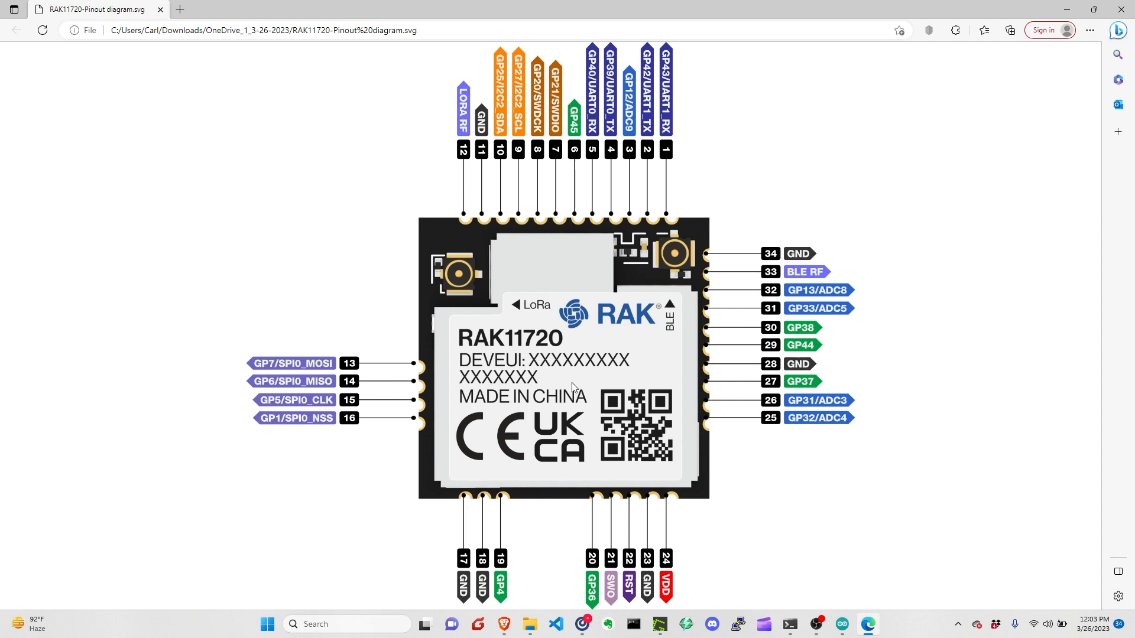
pyautogui.moveTo(544, 364)
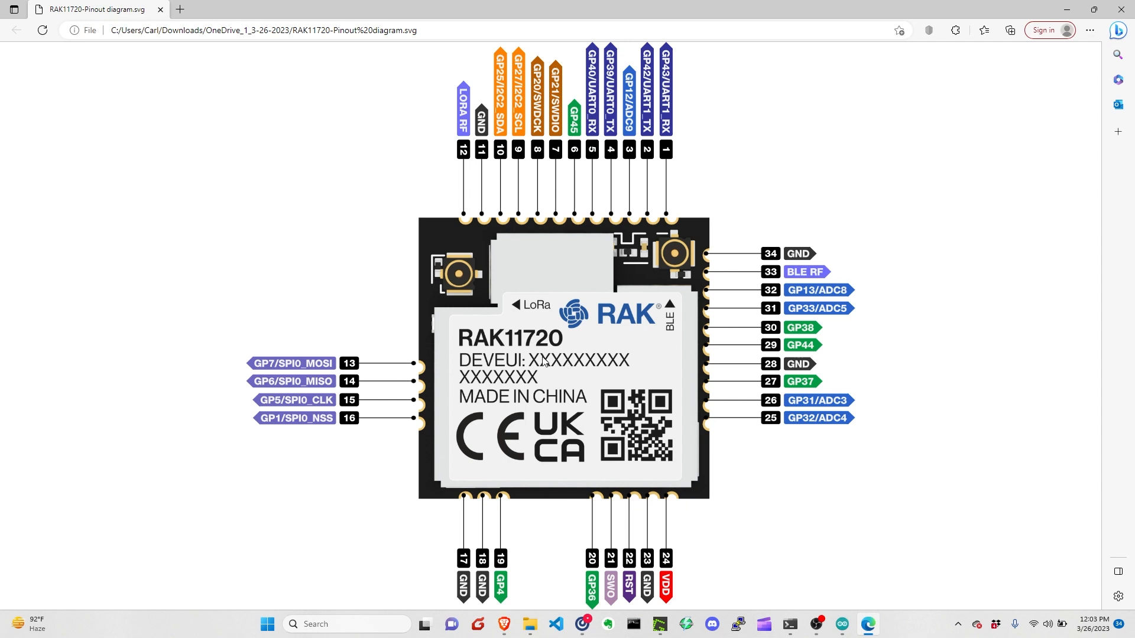
pyautogui.moveTo(622, 526)
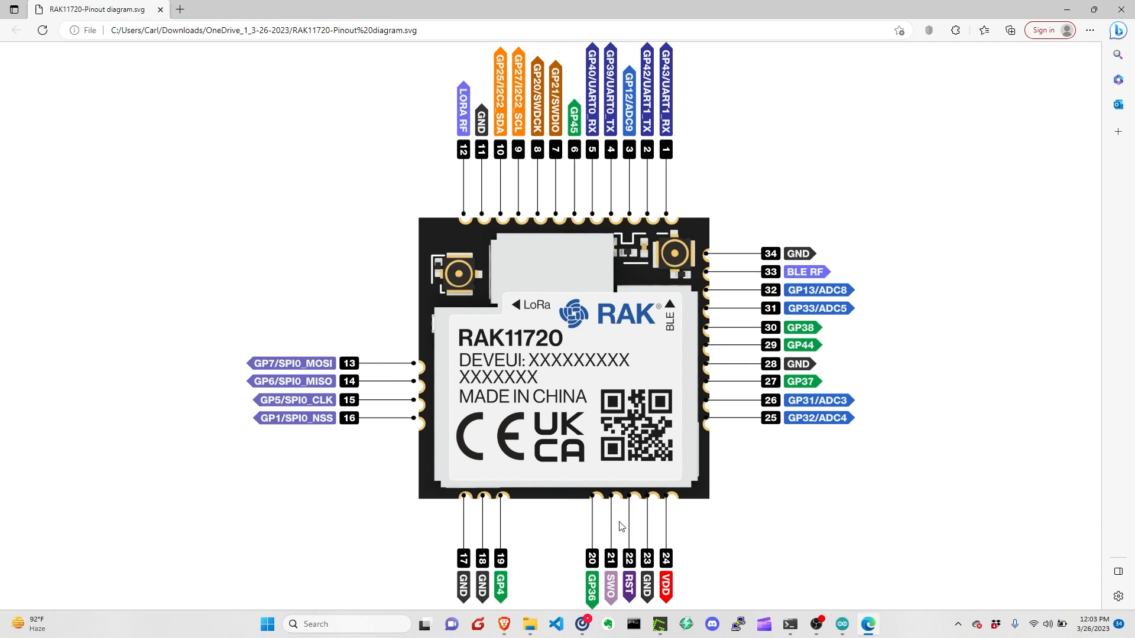
pyautogui.moveTo(615, 518)
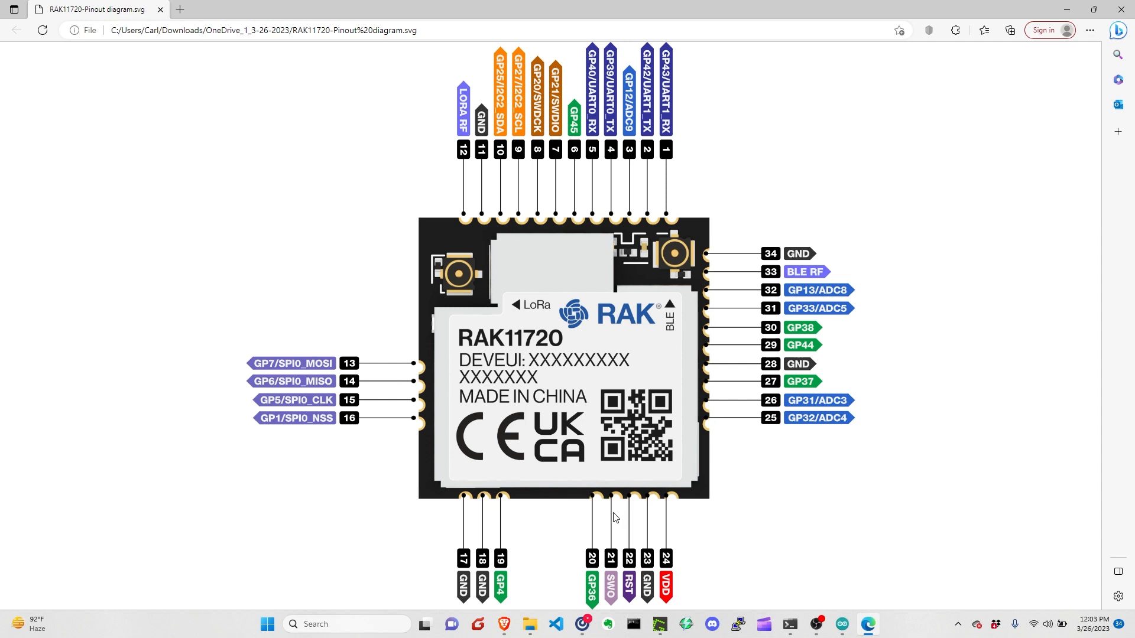